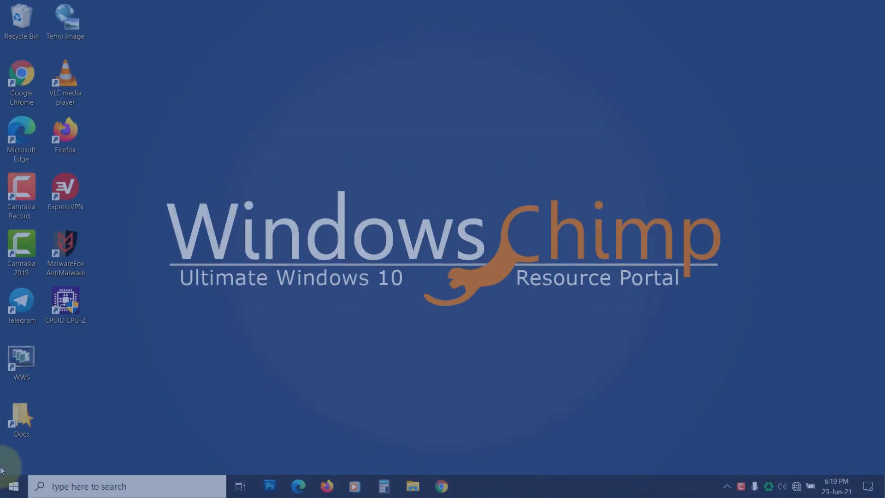
Show the Start menu's power options with Restart available
{"action": "left_click", "coordinate": [11, 485]}
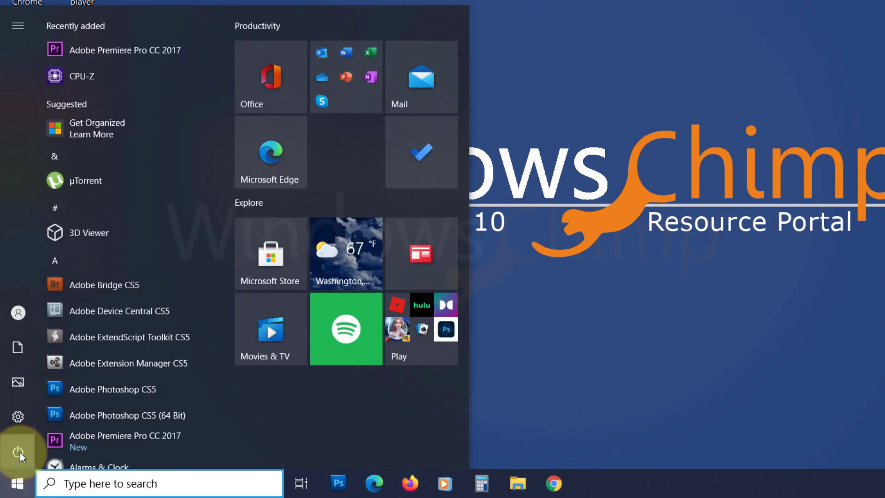
{"action": "left_click", "coordinate": [18, 452]}
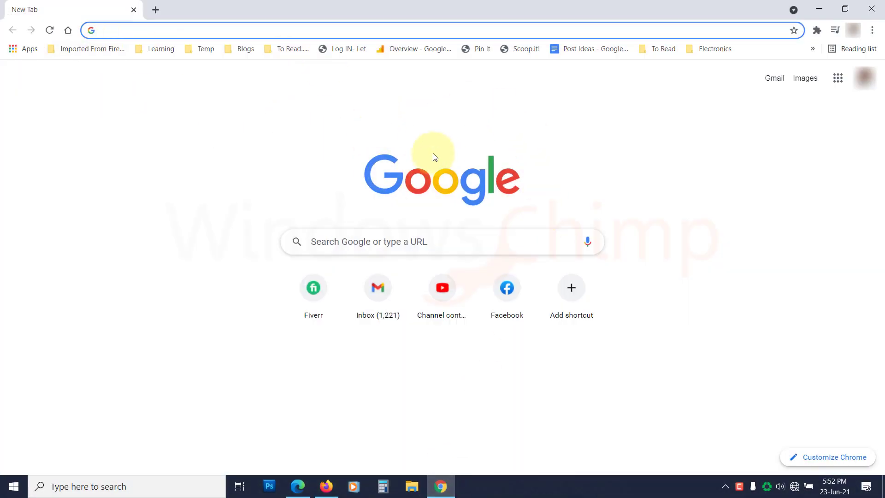
Launch Firefox and then Microsoft Edge from the taskbar to test other browsers
{"action": "left_click", "coordinate": [325, 486]}
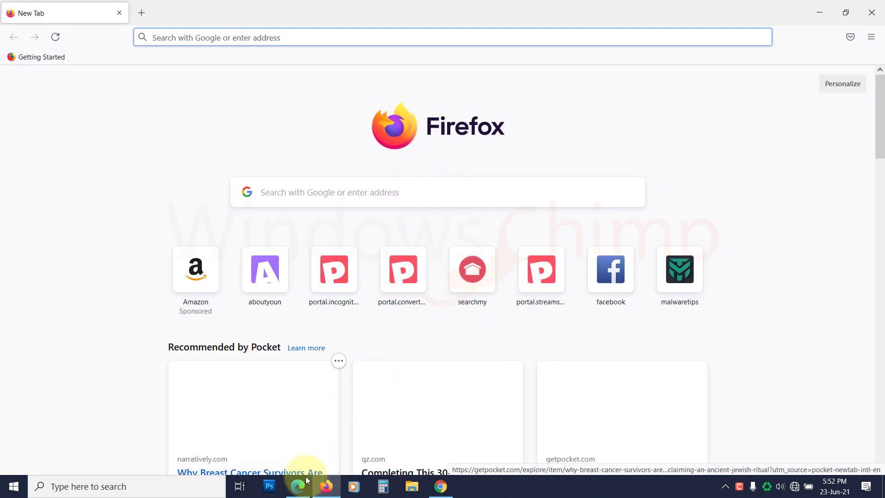
{"action": "left_click", "coordinate": [298, 486]}
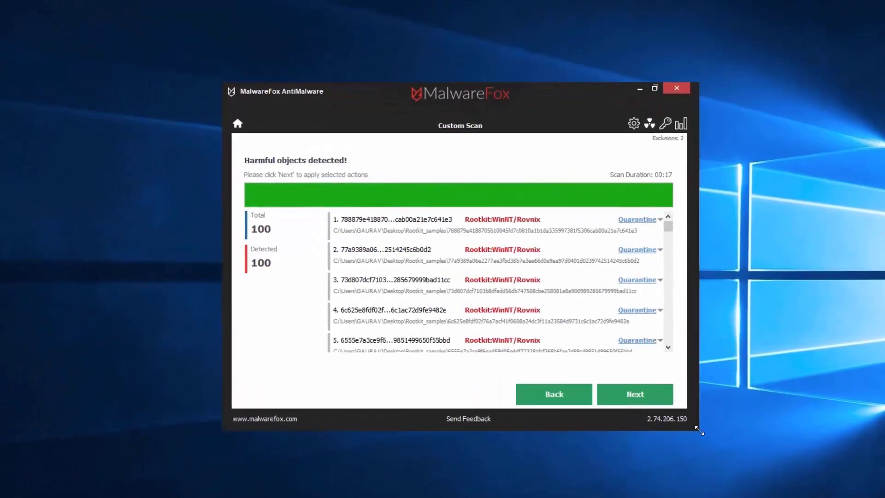
Quarantine all 100 detected harmful objects and proceed with Next
{"action": "left_click", "coordinate": [634, 393]}
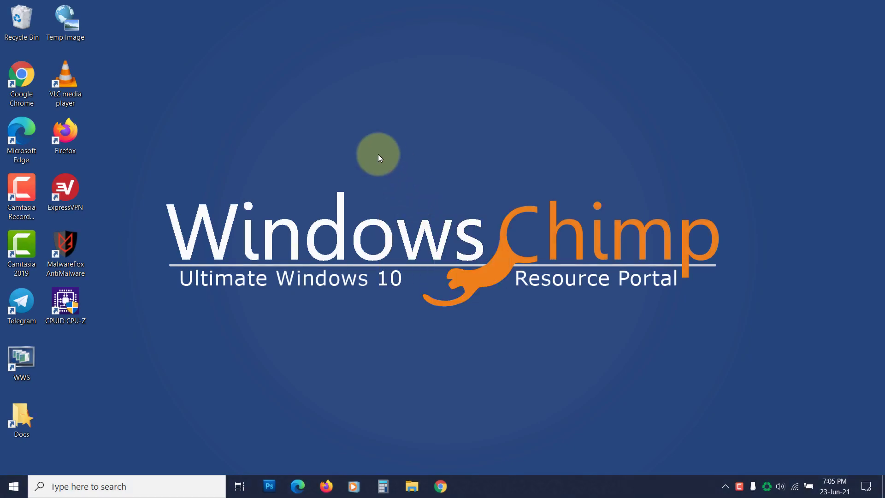
{"action": "mouse_move", "coordinate": [419, 188]}
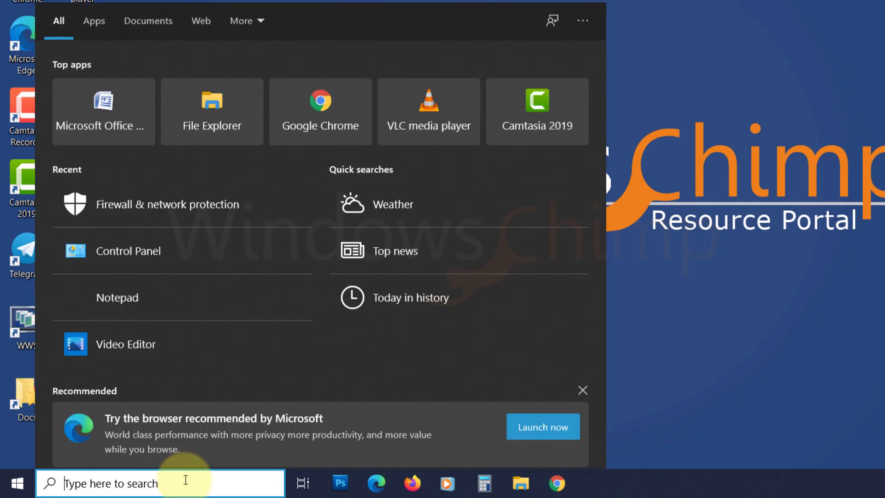
Reach the Additional troubleshooters list via a 'troubleshoote' search
{"action": "type", "text": "troubleshoote"}
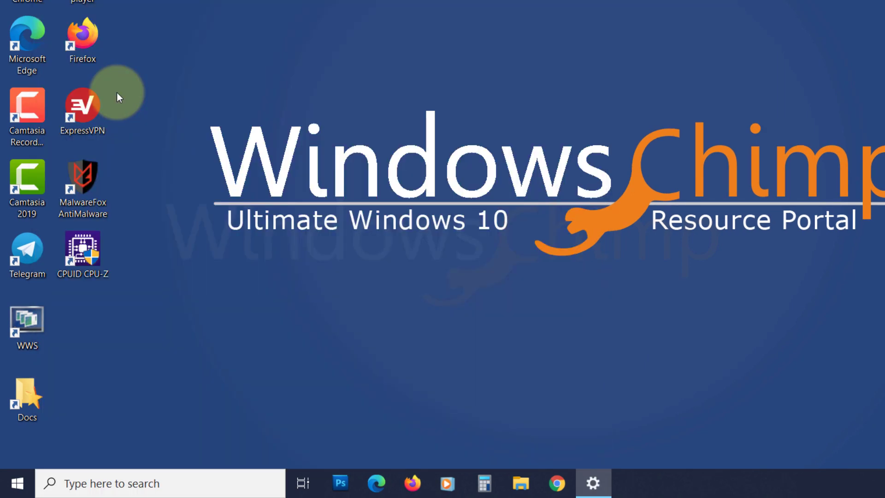
{"action": "left_click", "coordinate": [593, 482]}
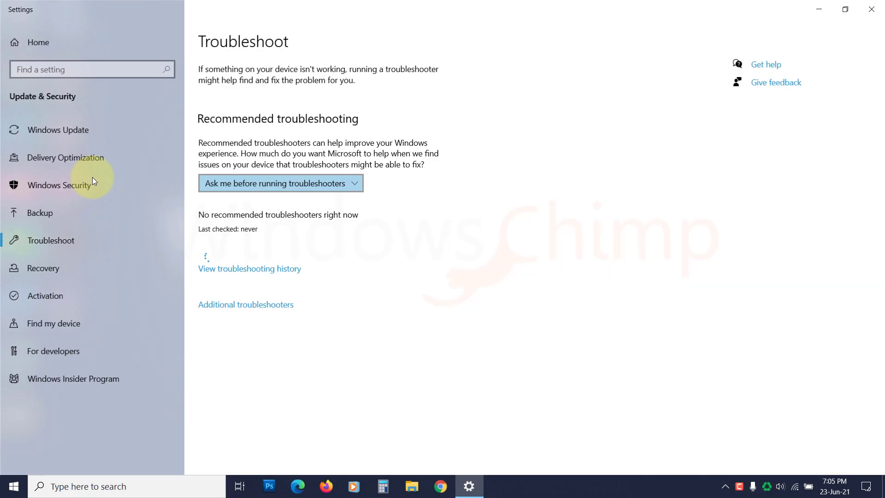
{"action": "left_click", "coordinate": [245, 304]}
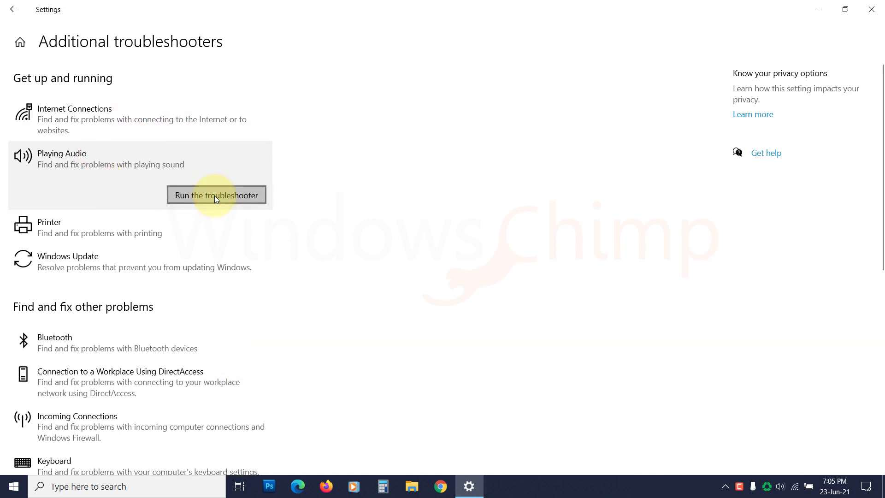
Run the Playing Audio troubleshooter on Speakers - Realtek(R) Audio
{"action": "left_click", "coordinate": [215, 195]}
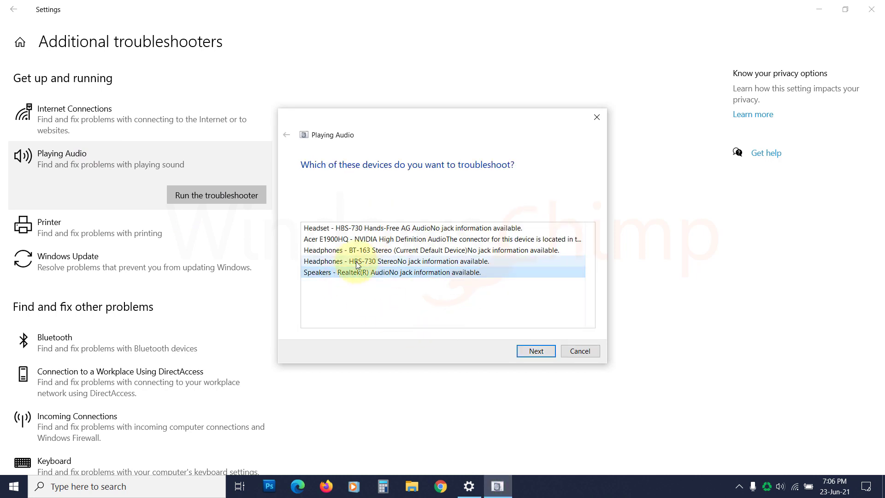
{"action": "left_click", "coordinate": [535, 350]}
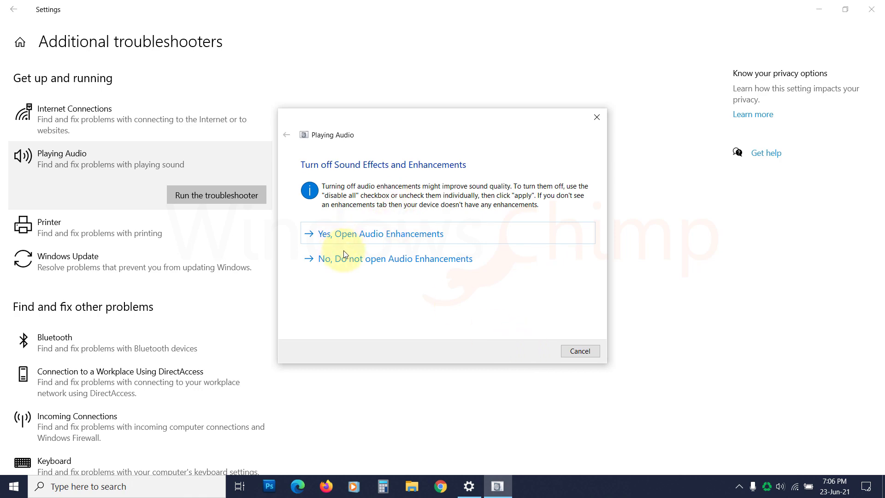
{"action": "mouse_move", "coordinate": [371, 238]}
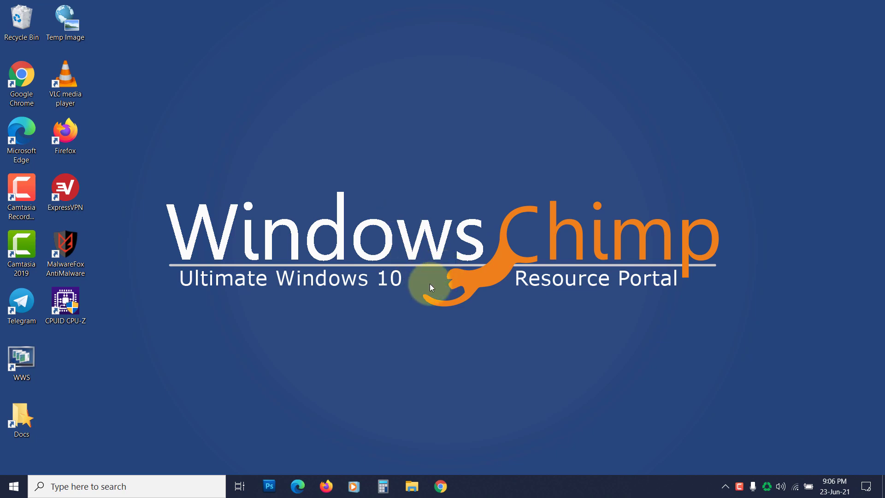
Locate Realtek(R) Audio under Sound, video and game controllers in Device Manager
{"action": "left_click", "coordinate": [127, 486]}
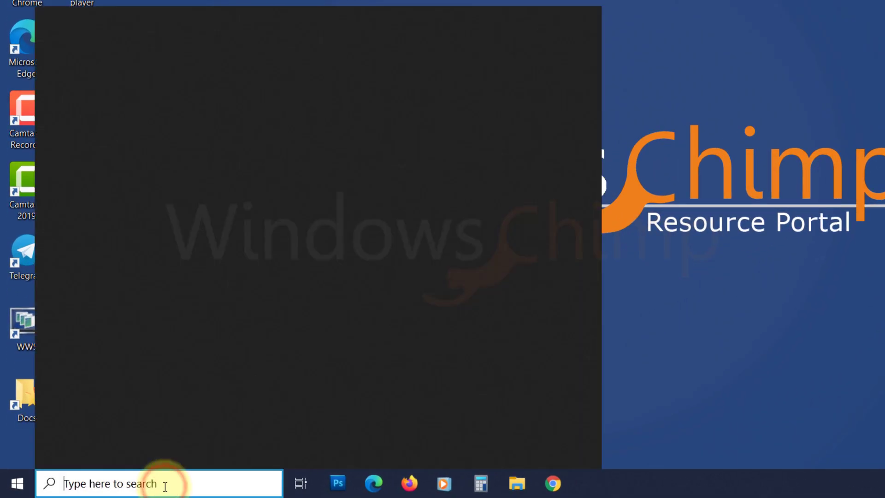
{"action": "type", "text": "device manager"}
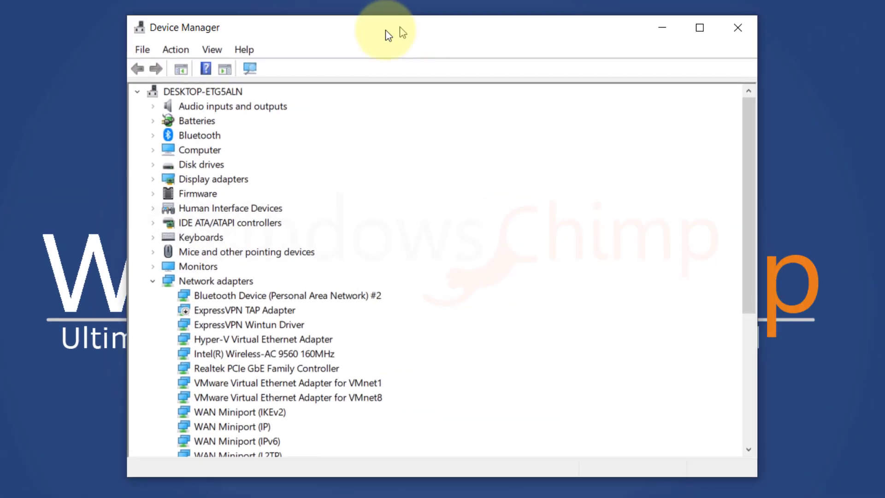
{"action": "scroll", "scroll_direction": "down", "scroll_amount": 3}
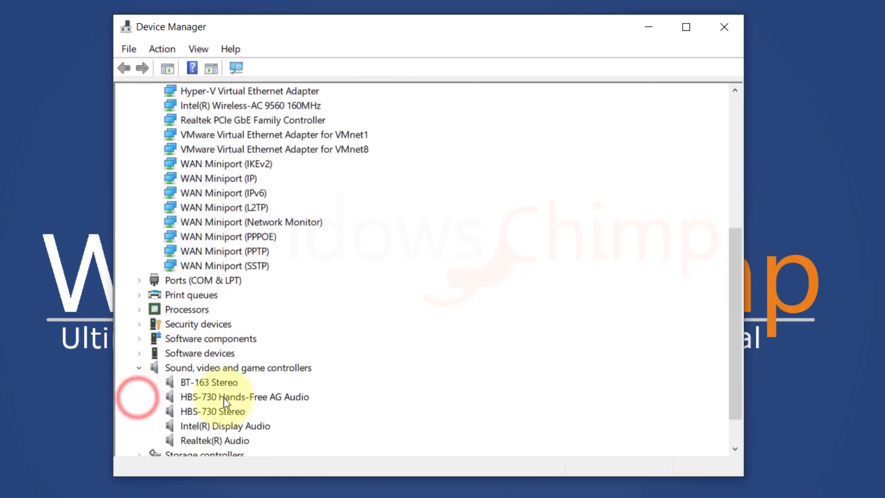
{"action": "left_click", "coordinate": [213, 441]}
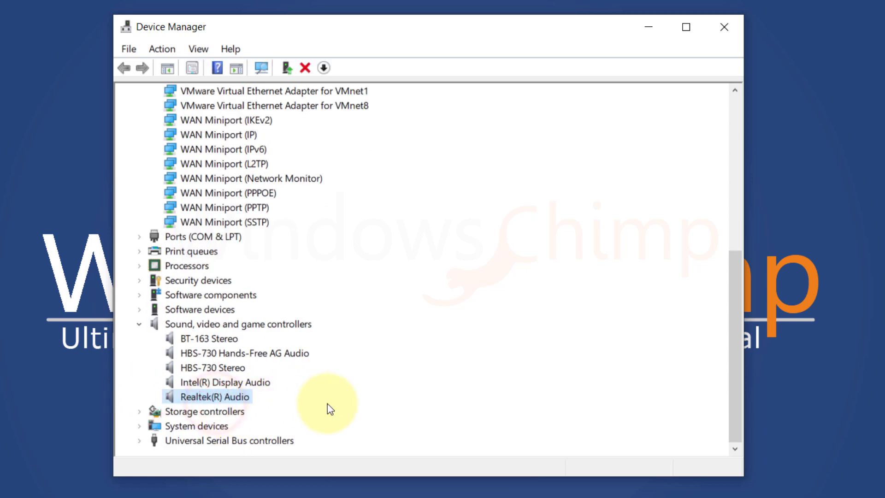
Disable the Realtek(R) Audio device, declining the immediate restart
{"action": "right_click", "coordinate": [215, 396]}
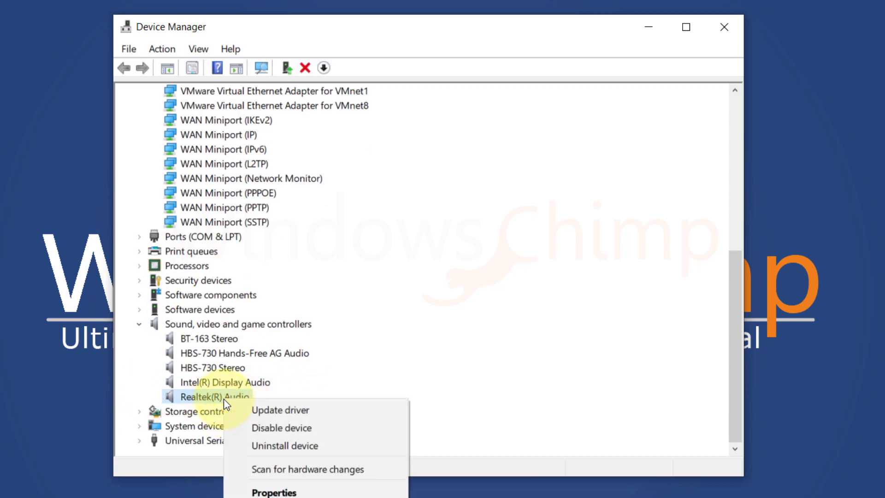
{"action": "left_click", "coordinate": [281, 427]}
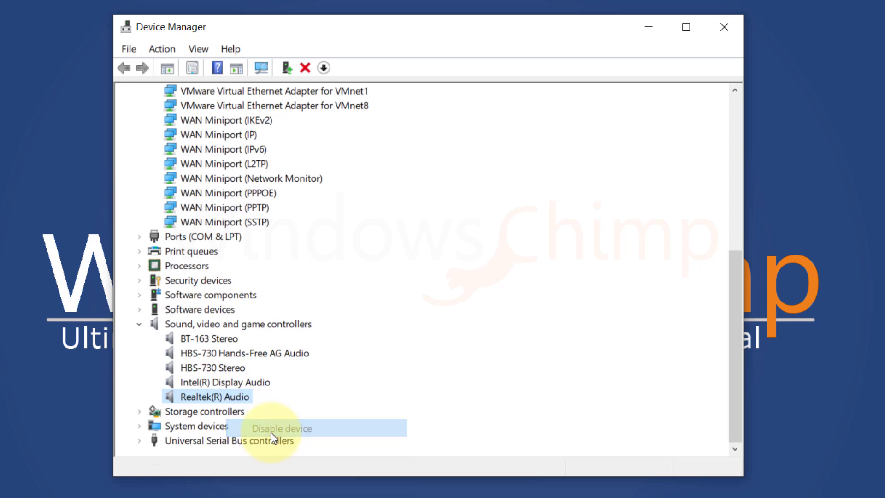
{"action": "left_click", "coordinate": [281, 428]}
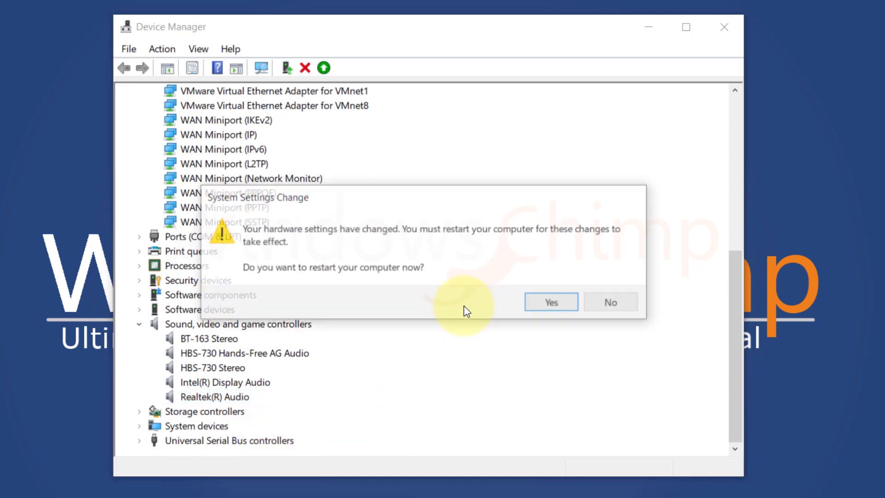
{"action": "left_click", "coordinate": [609, 301]}
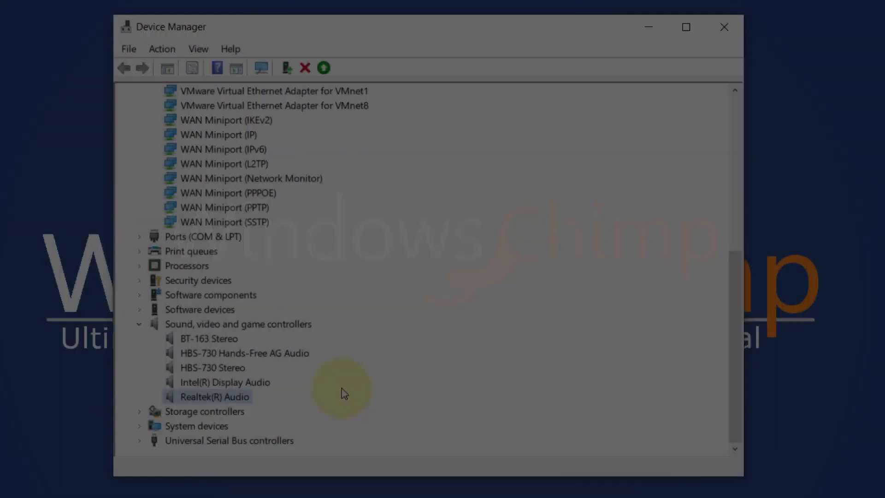
Re-enable the Realtek(R) Audio device
{"action": "right_click", "coordinate": [220, 396]}
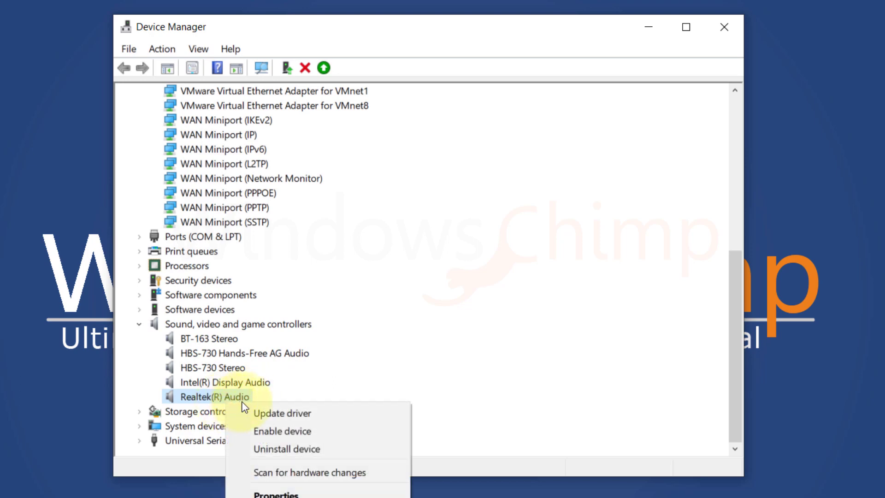
{"action": "left_click", "coordinate": [282, 430]}
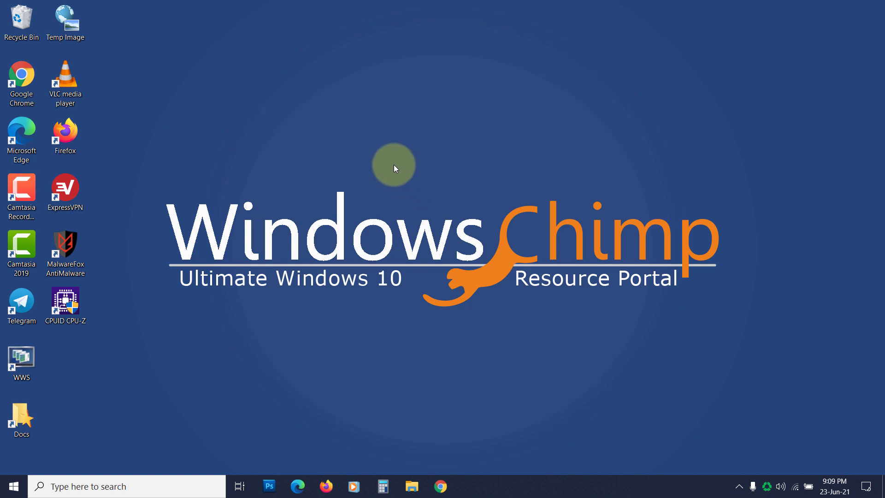
{"action": "mouse_move", "coordinate": [424, 201]}
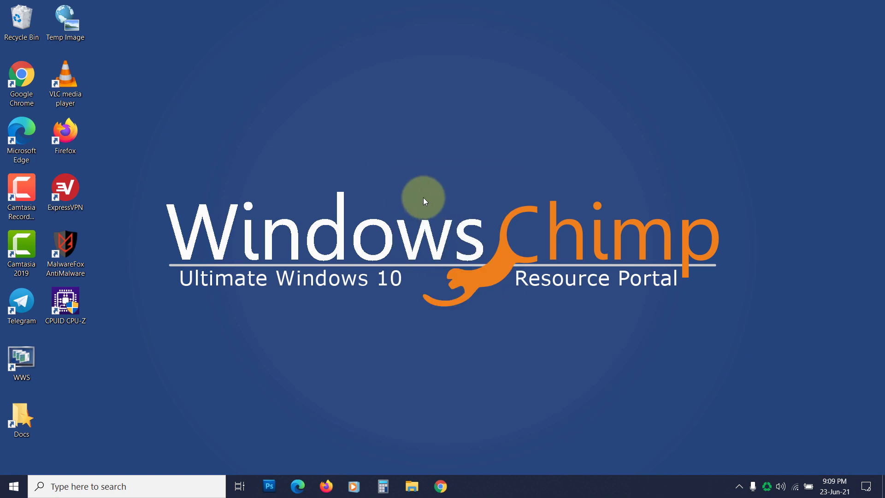
Reach the Realtek speakers' properties from the classic Sound control panel's Playback list
{"action": "right_click", "coordinate": [422, 200]}
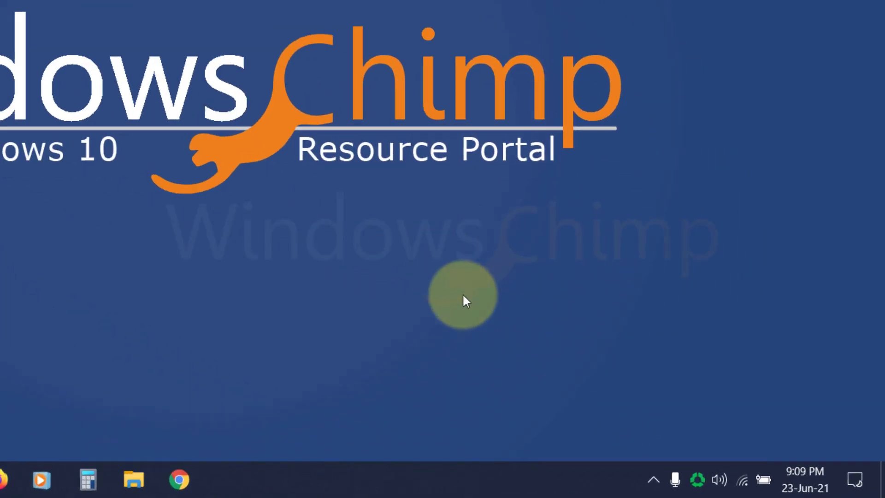
{"action": "right_click", "coordinate": [719, 479]}
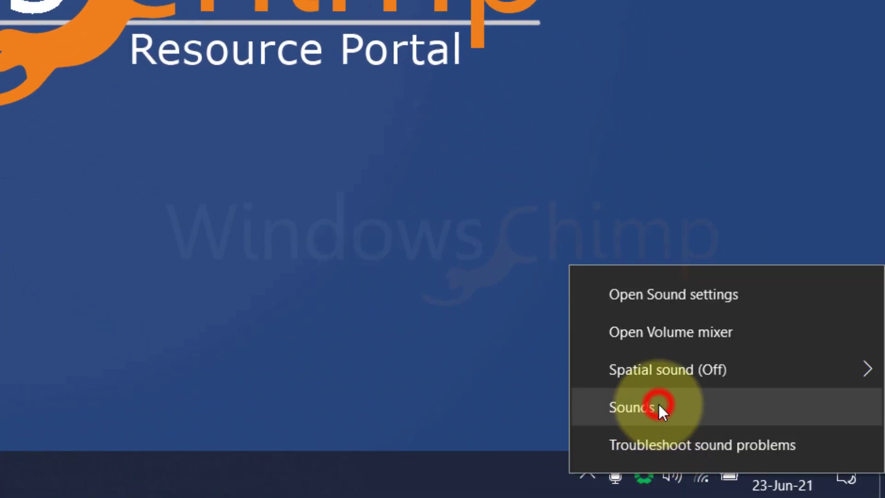
{"action": "left_click", "coordinate": [630, 407]}
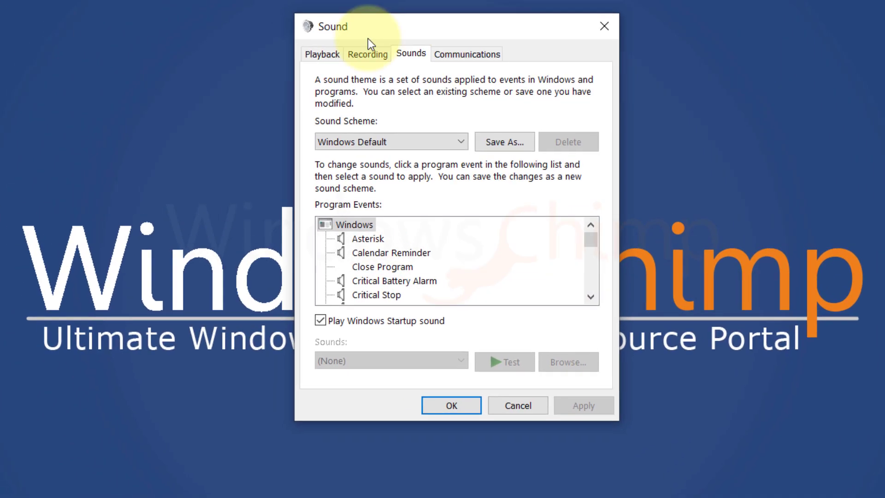
{"action": "left_click", "coordinate": [322, 54]}
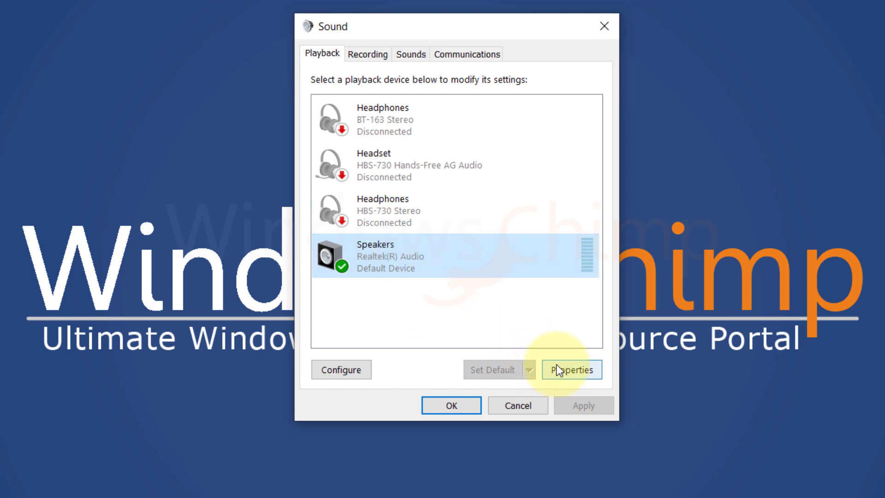
{"action": "left_click", "coordinate": [572, 370]}
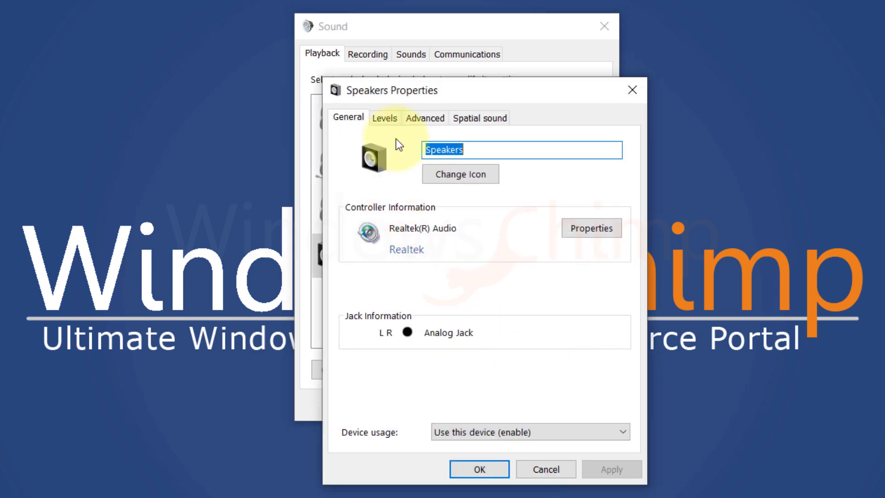
Set the default format to 16 bit, 192000 Hz, apply it and accept the Device In Use warning
{"action": "left_click", "coordinate": [424, 117]}
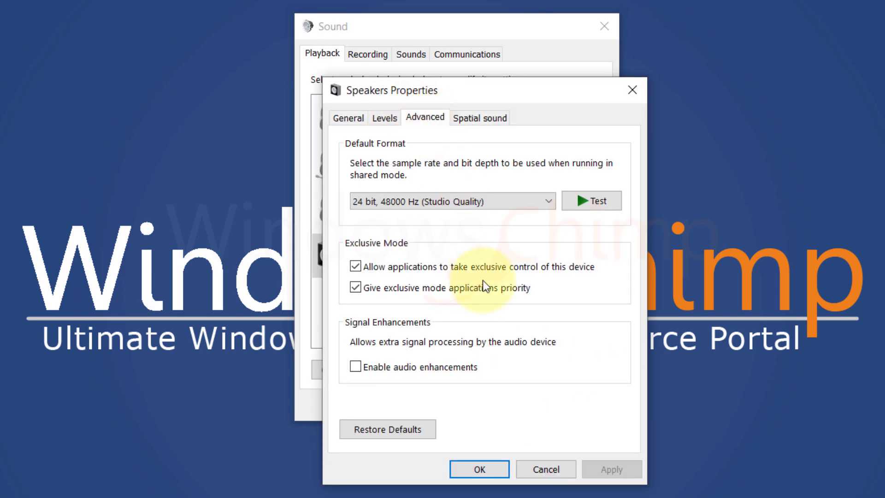
{"action": "left_click", "coordinate": [545, 200]}
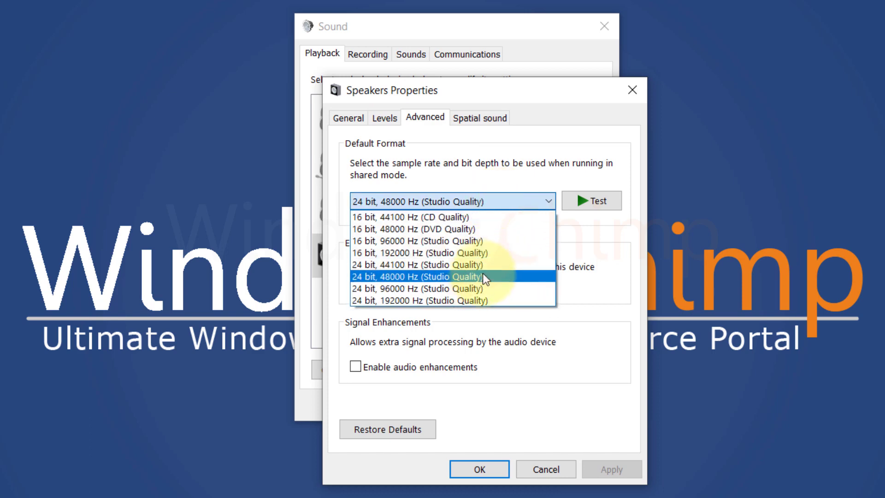
{"action": "left_click", "coordinate": [415, 252]}
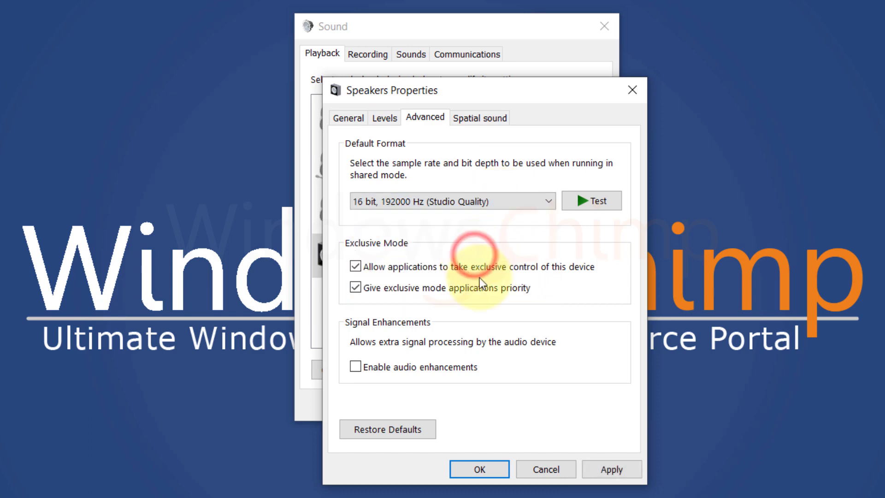
{"action": "left_click", "coordinate": [611, 469]}
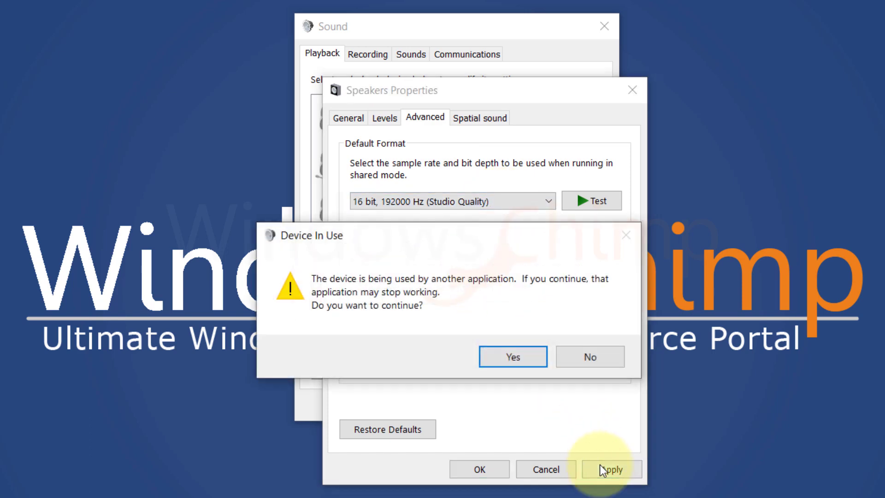
{"action": "mouse_move", "coordinate": [550, 288]}
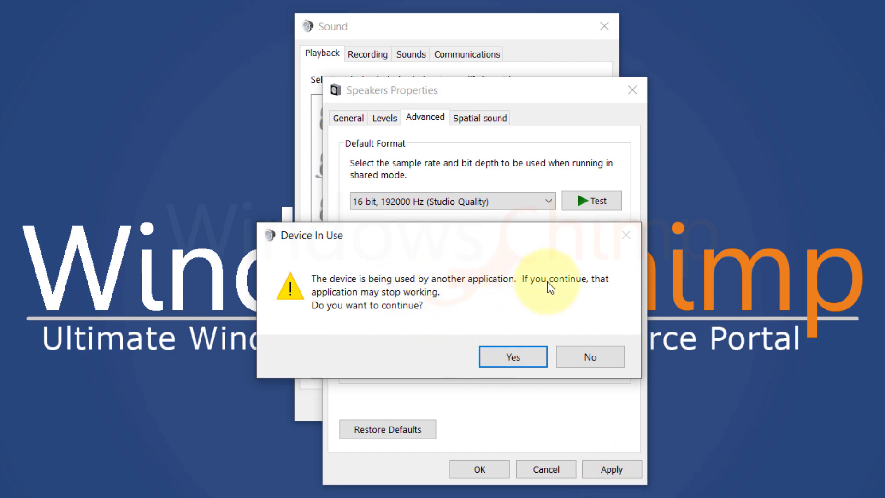
{"action": "mouse_move", "coordinate": [417, 292]}
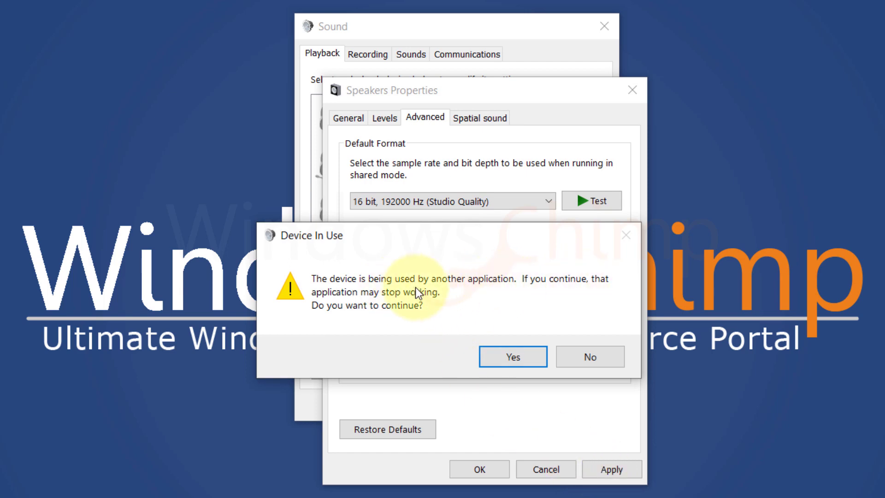
{"action": "left_click", "coordinate": [512, 356]}
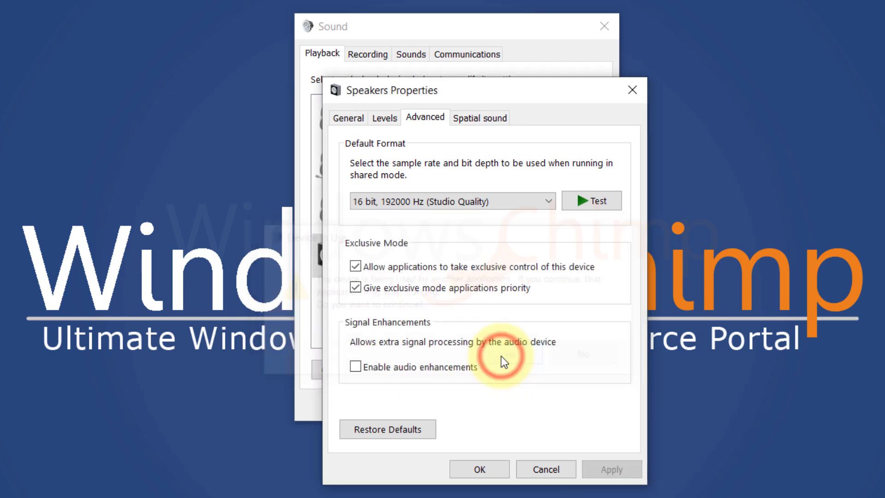
{"action": "left_click", "coordinate": [478, 468]}
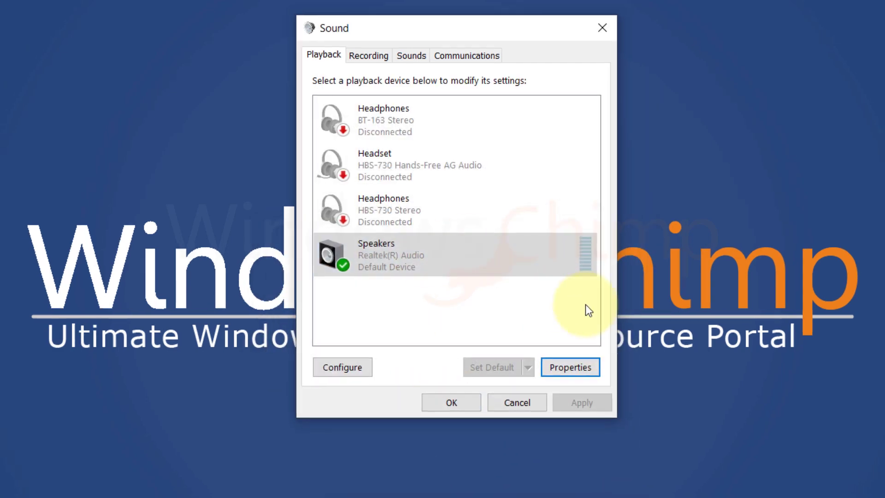
Start a search for the Realtek audio console after looking up Device Manager with 'dev'
{"action": "type", "text": "dev"}
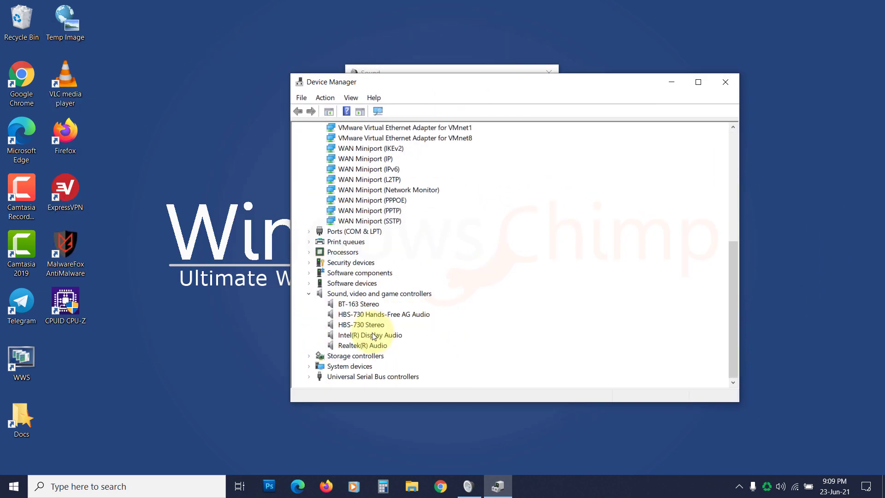
{"action": "left_click", "coordinate": [364, 345]}
{"action": "type", "text": "realte"}
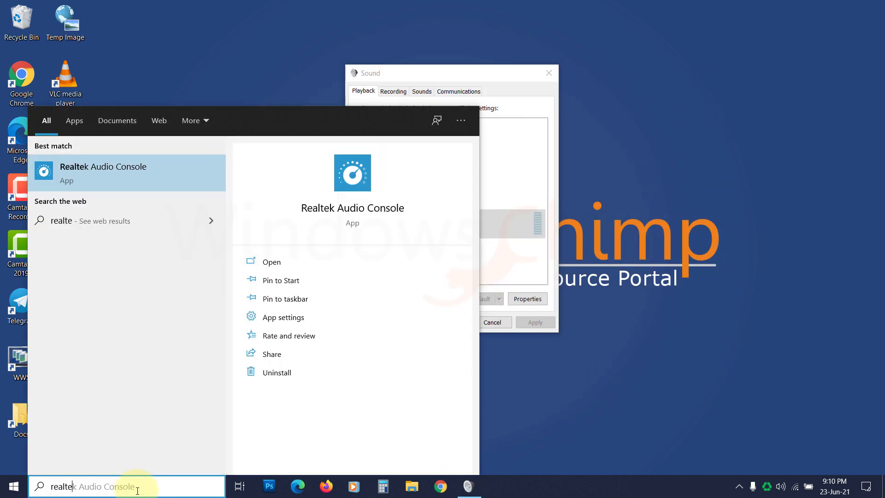
Set Speakers default format to 192000Hz 16Bits in Realtek Audio Console and close it
{"action": "left_click", "coordinate": [271, 261]}
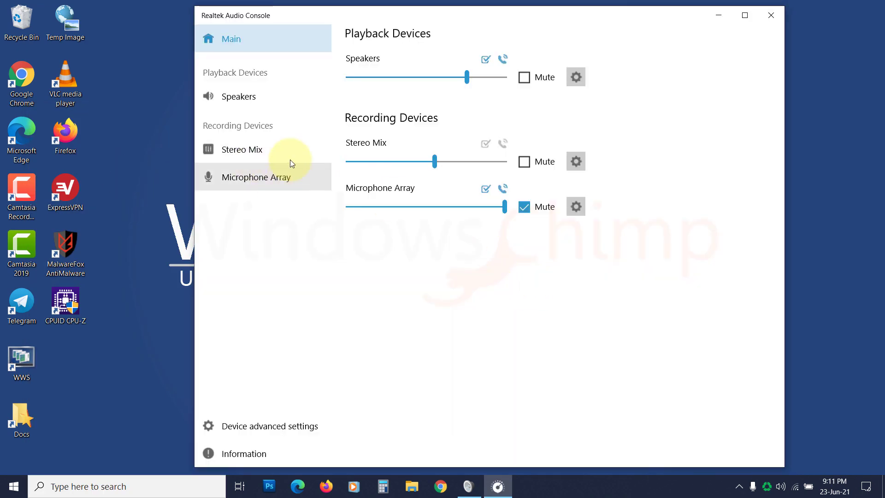
{"action": "left_click", "coordinate": [238, 96]}
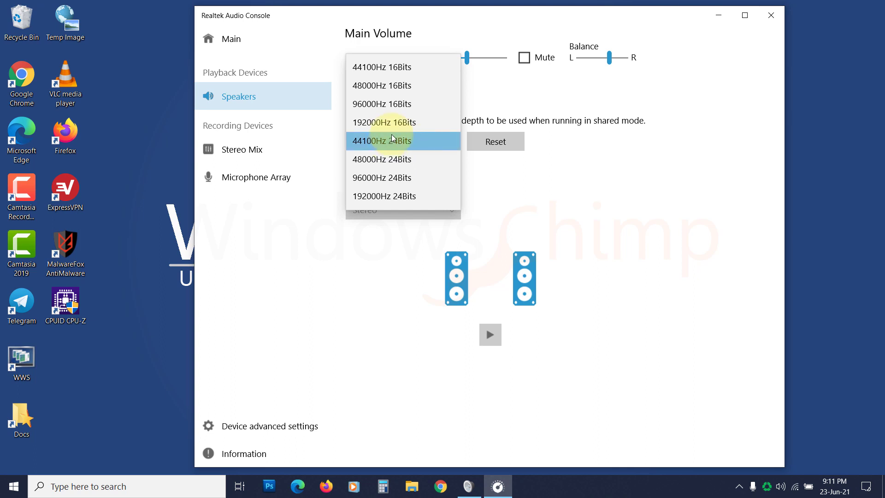
{"action": "left_click", "coordinate": [384, 121]}
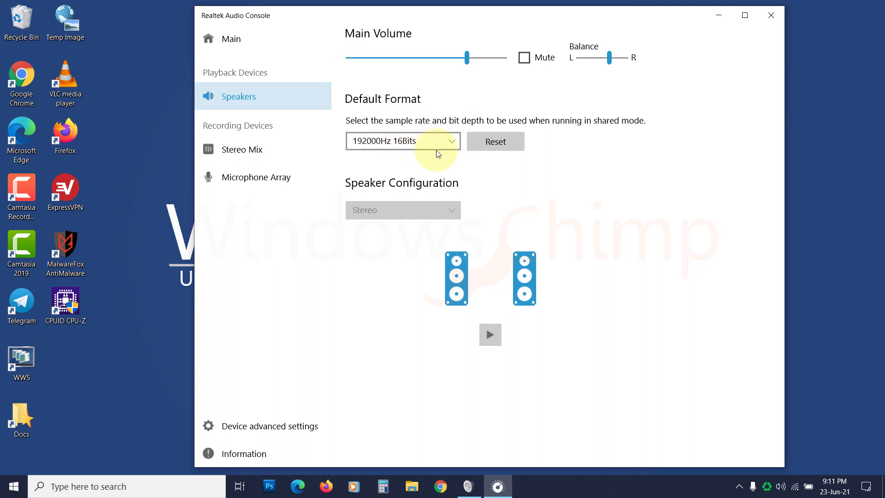
{"action": "mouse_move", "coordinate": [734, 96]}
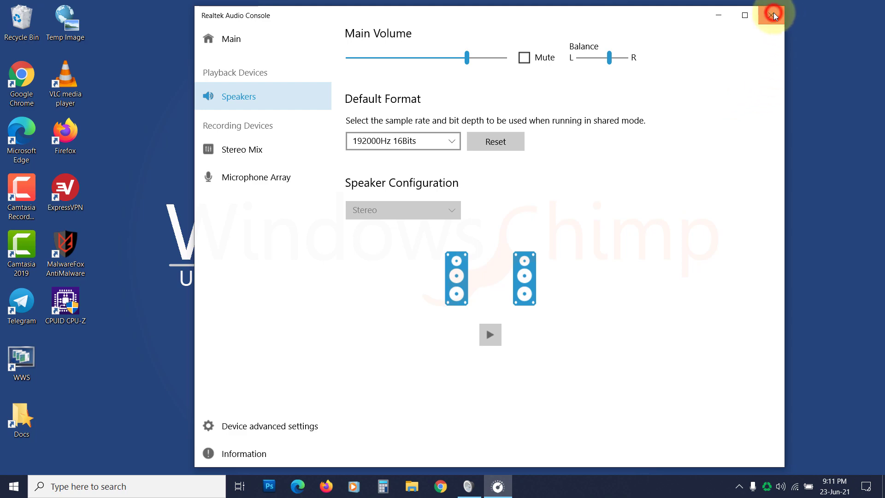
{"action": "left_click", "coordinate": [773, 16]}
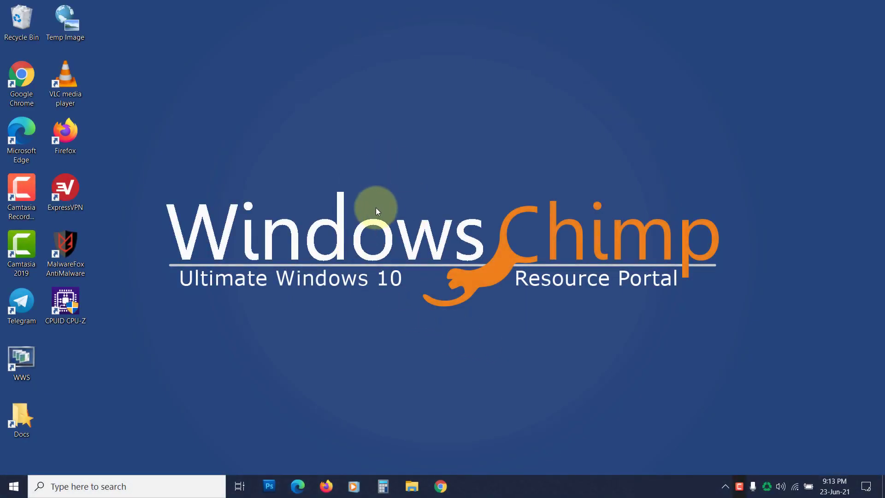
{"action": "mouse_move", "coordinate": [496, 256]}
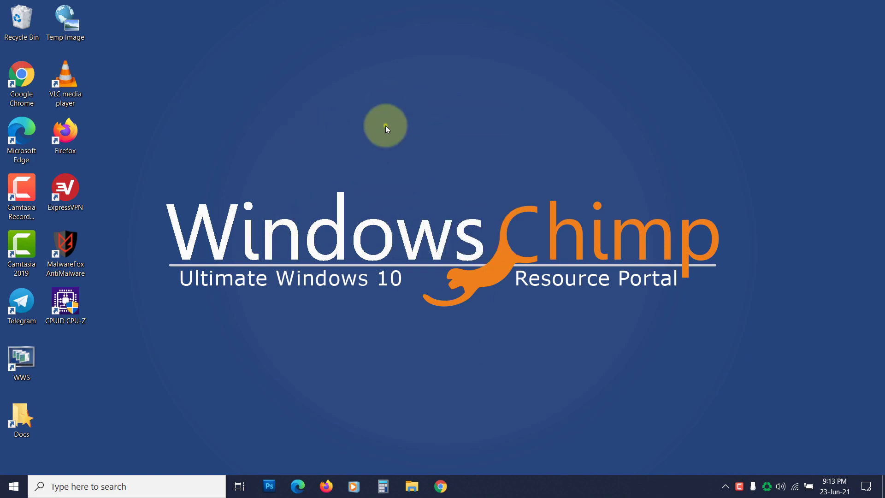
{"action": "mouse_move", "coordinate": [477, 292]}
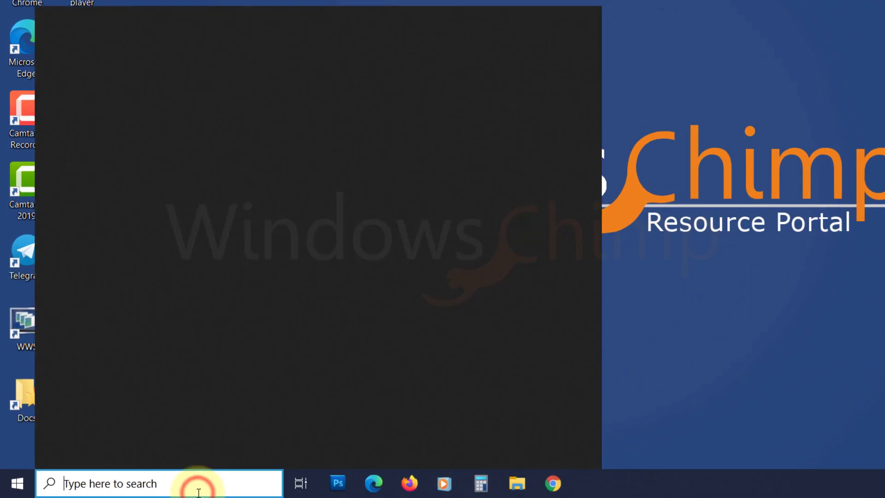
View the Speakers (Realtek(R) Audio) driver details in Device Manager
{"action": "type", "text": "dev"}
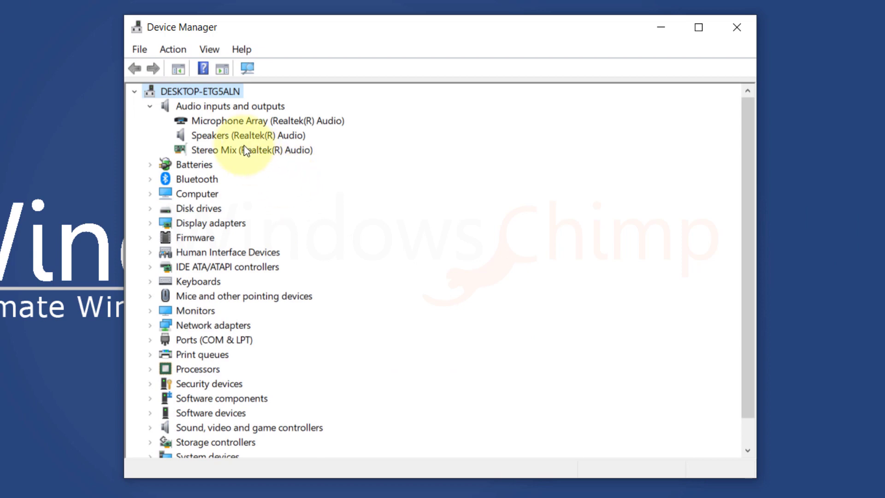
{"action": "right_click", "coordinate": [245, 135]}
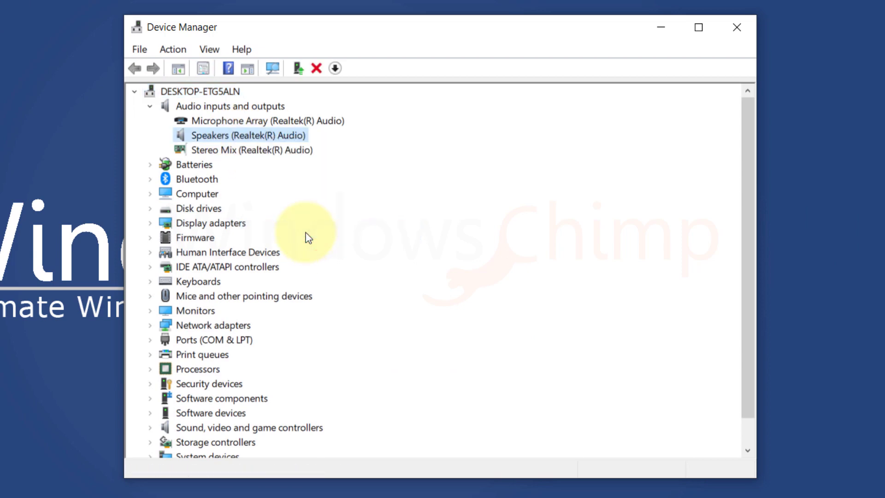
{"action": "double_click", "coordinate": [247, 134]}
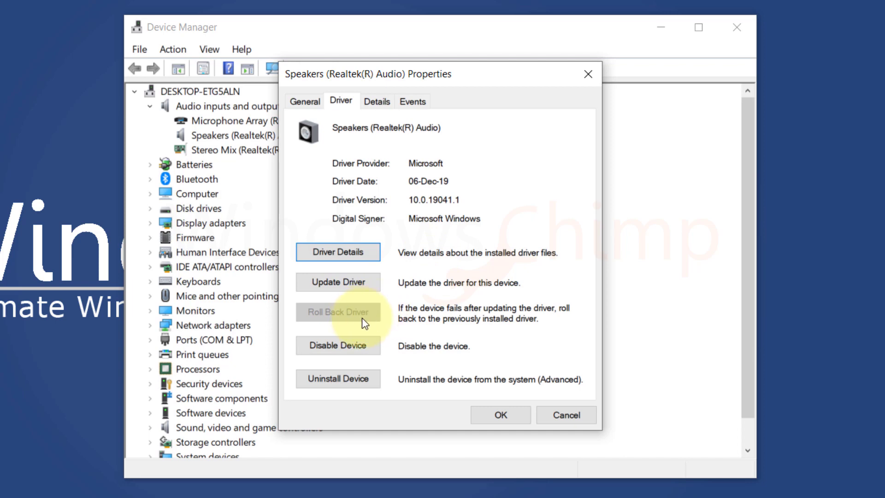
{"action": "mouse_move", "coordinate": [386, 324]}
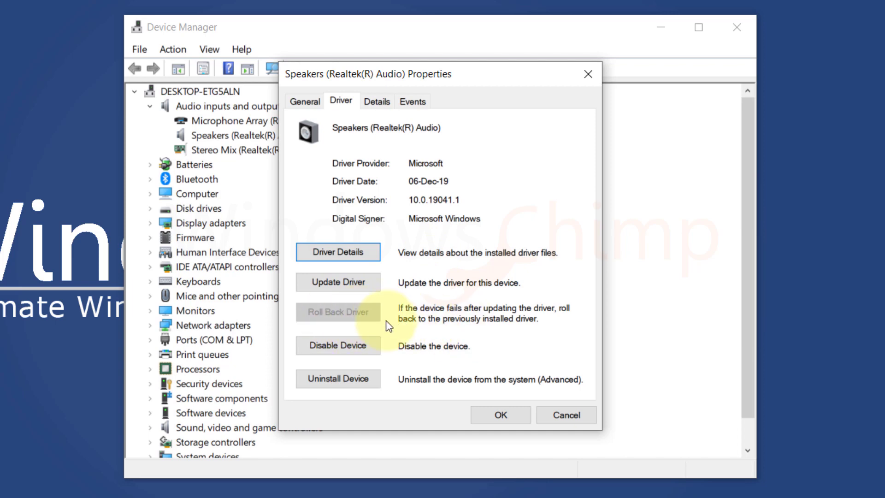
{"action": "mouse_move", "coordinate": [413, 314]}
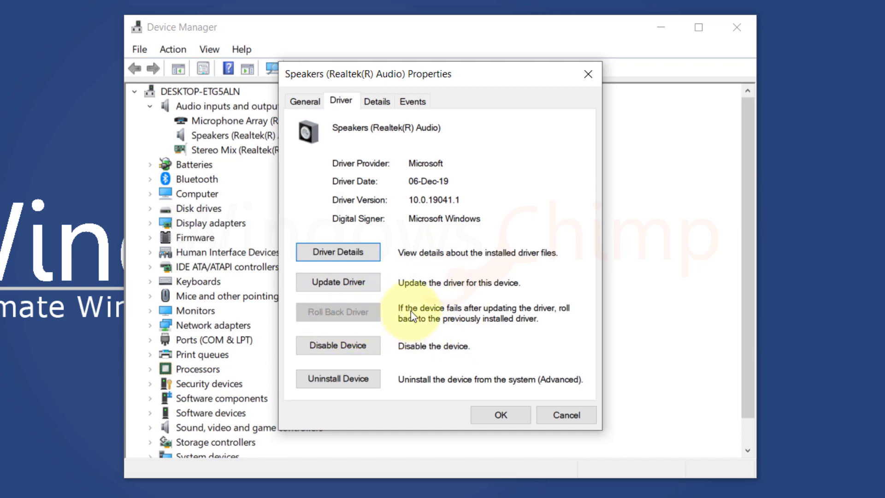
{"action": "left_click", "coordinate": [338, 282]}
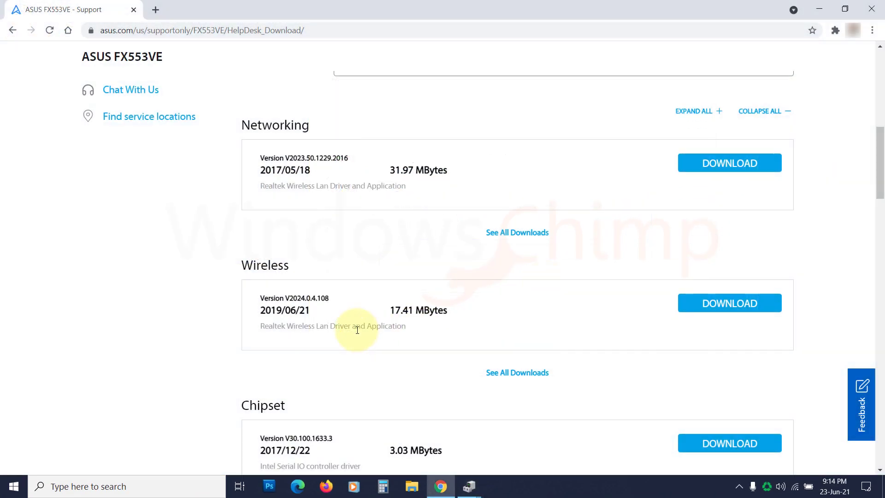
Download Realtek Audio Driver V6.0.1.8098 from ASUS and point the update to D:\New folder
{"action": "scroll", "scroll_direction": "down", "scroll_amount": 3}
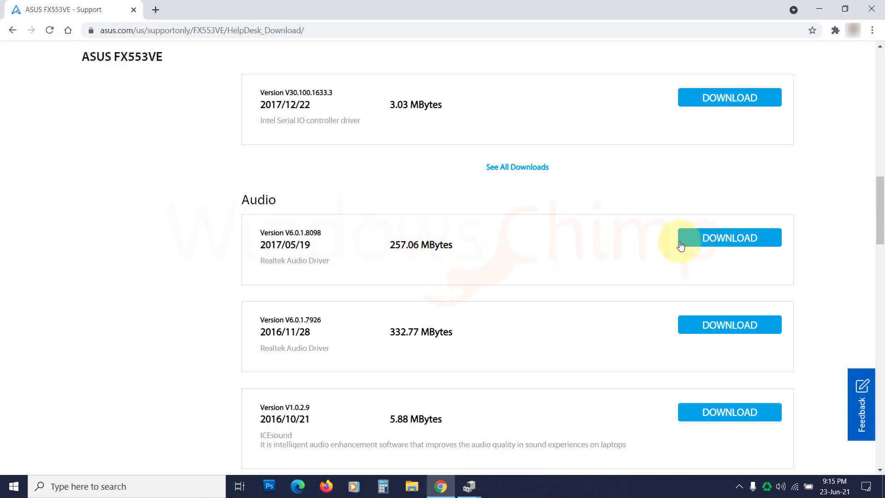
{"action": "left_click", "coordinate": [728, 237]}
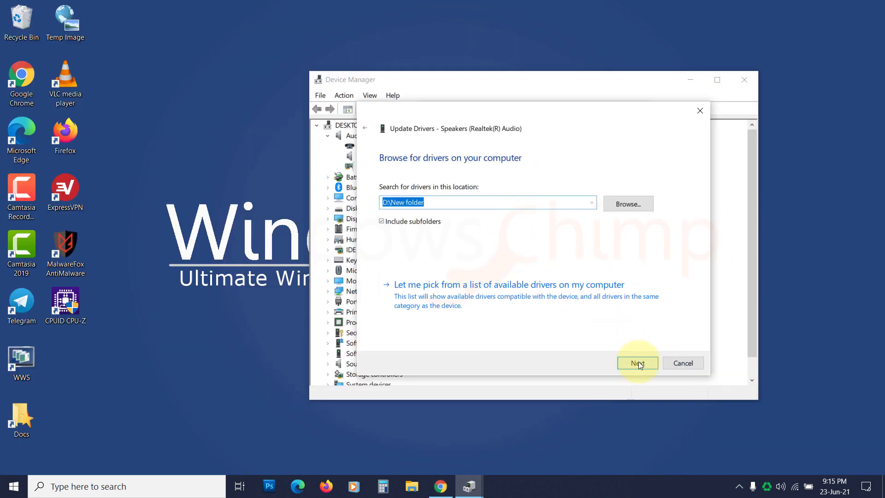
{"action": "left_click", "coordinate": [637, 362]}
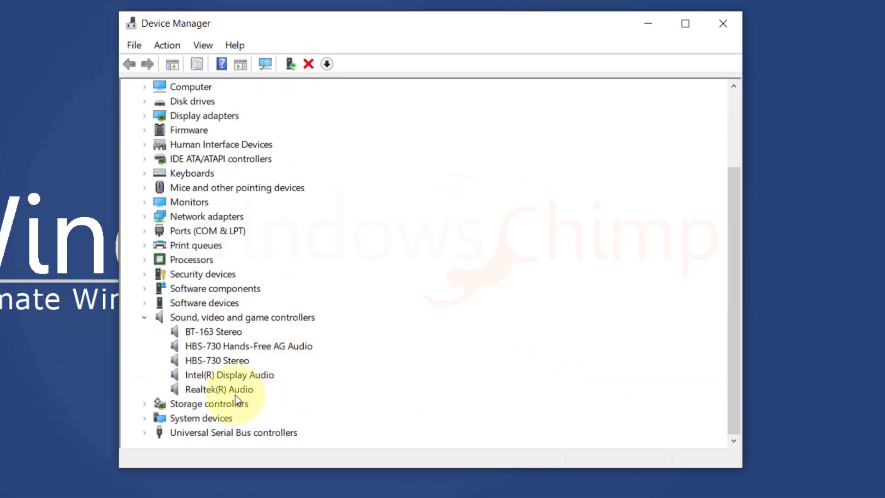
Attempt a driver rollback from the Realtek(R) Audio Driver properties
{"action": "right_click", "coordinate": [220, 389]}
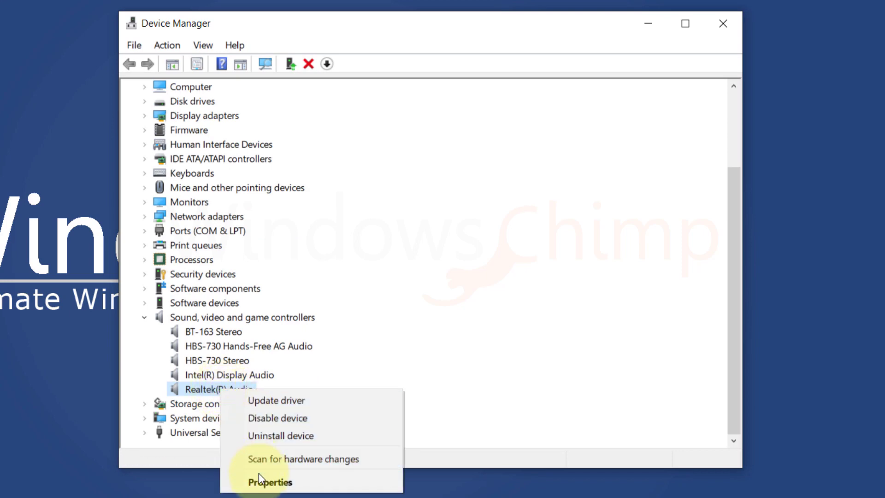
{"action": "left_click", "coordinate": [270, 482]}
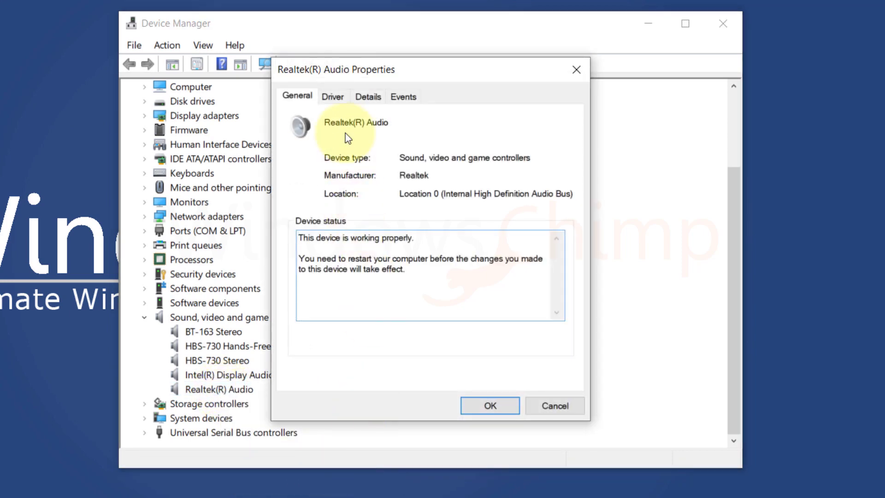
{"action": "left_click", "coordinate": [332, 96]}
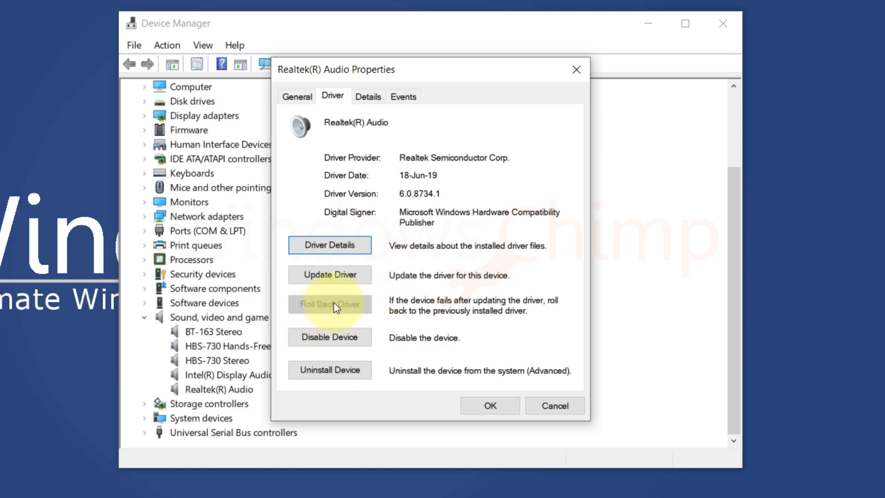
{"action": "left_click", "coordinate": [329, 305]}
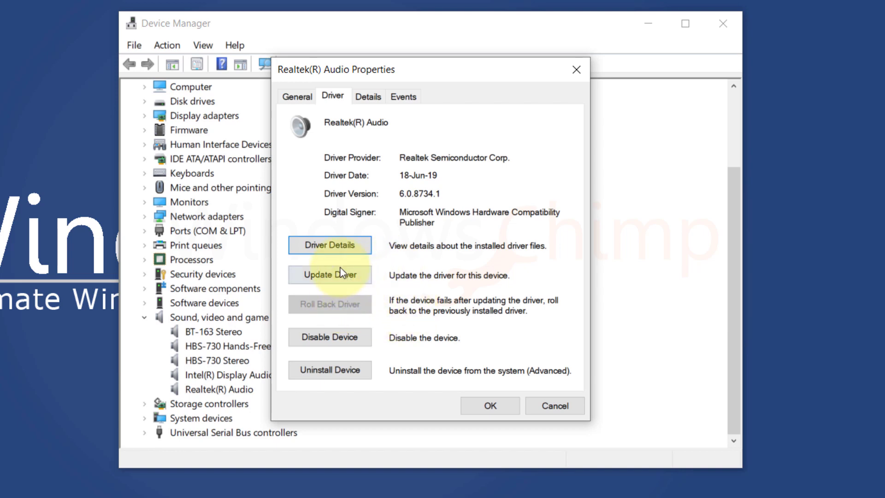
Start a manual browse-my-computer driver update and then cancel it
{"action": "left_click", "coordinate": [329, 274]}
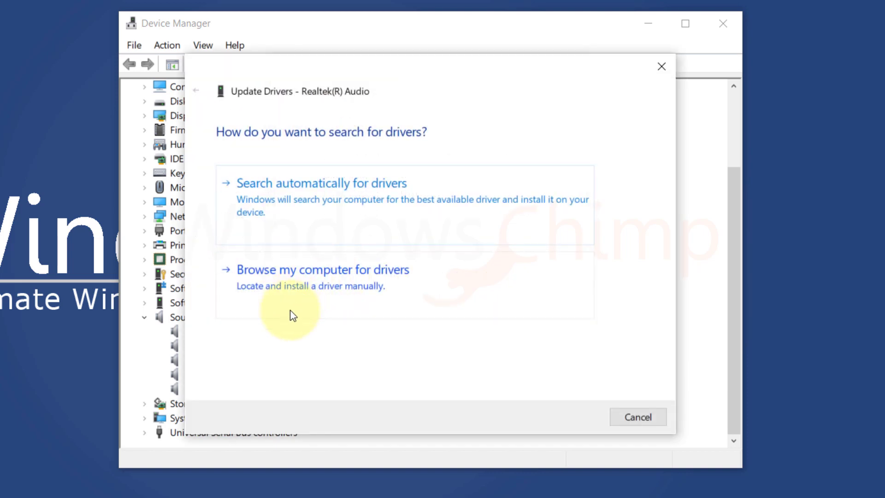
{"action": "mouse_move", "coordinate": [371, 273]}
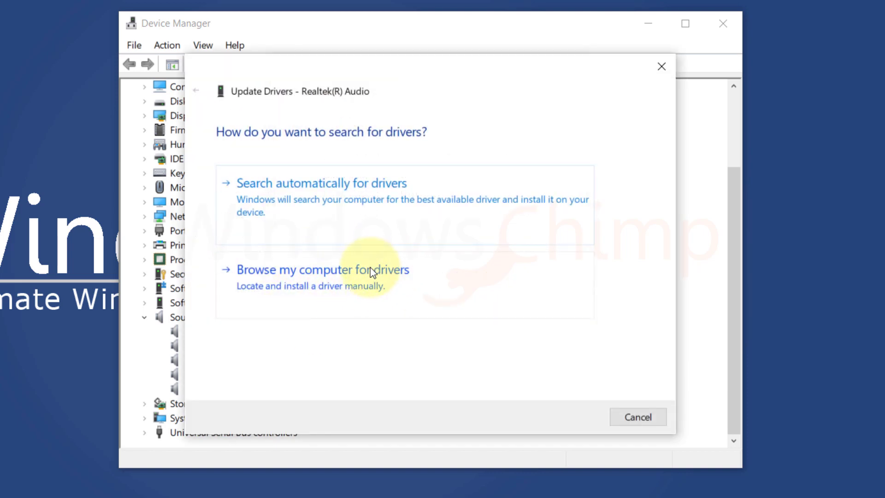
{"action": "left_click", "coordinate": [323, 269]}
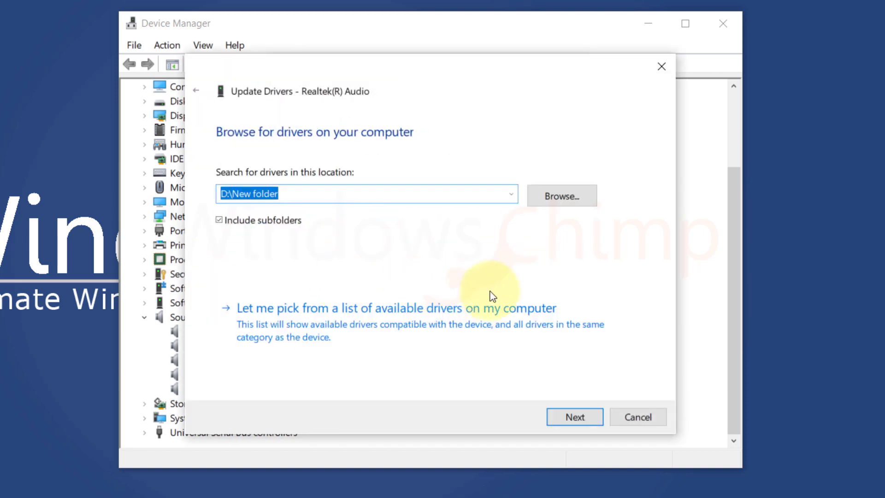
{"action": "mouse_move", "coordinate": [637, 416]}
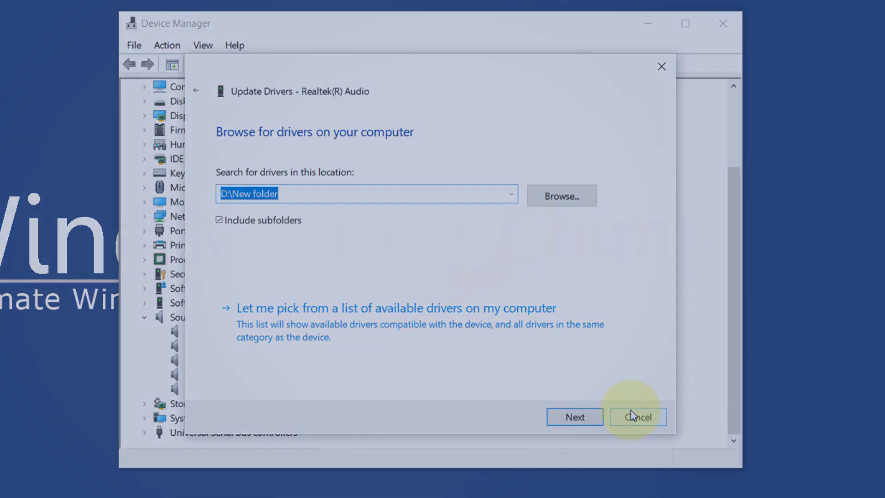
{"action": "left_click", "coordinate": [637, 416]}
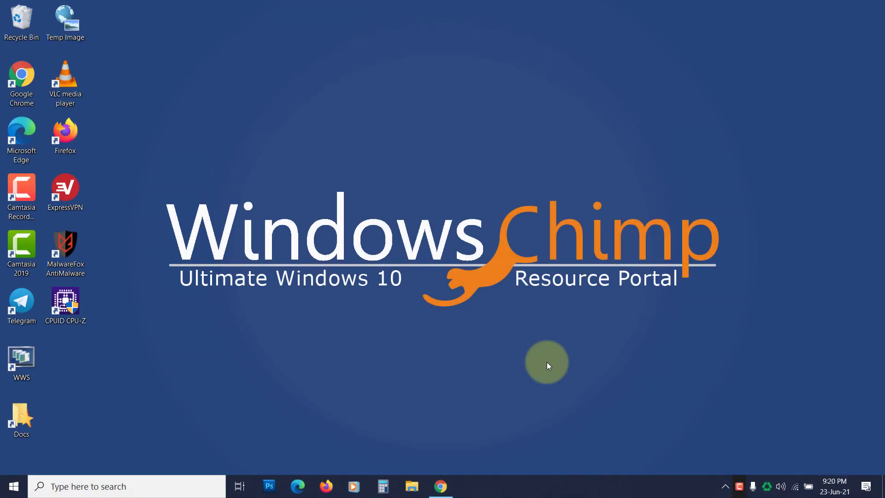
Refresh the desktop, then bring up Google Chrome's settings page
{"action": "right_click", "coordinate": [546, 365]}
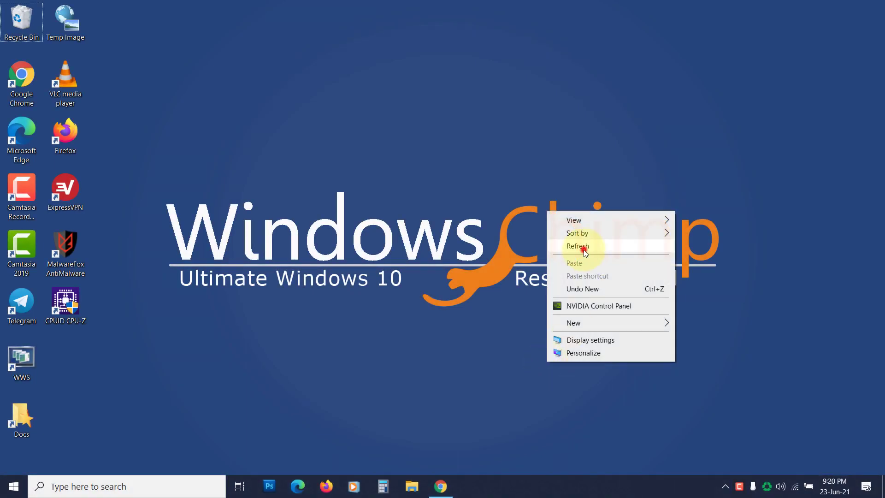
{"action": "left_click", "coordinate": [577, 245]}
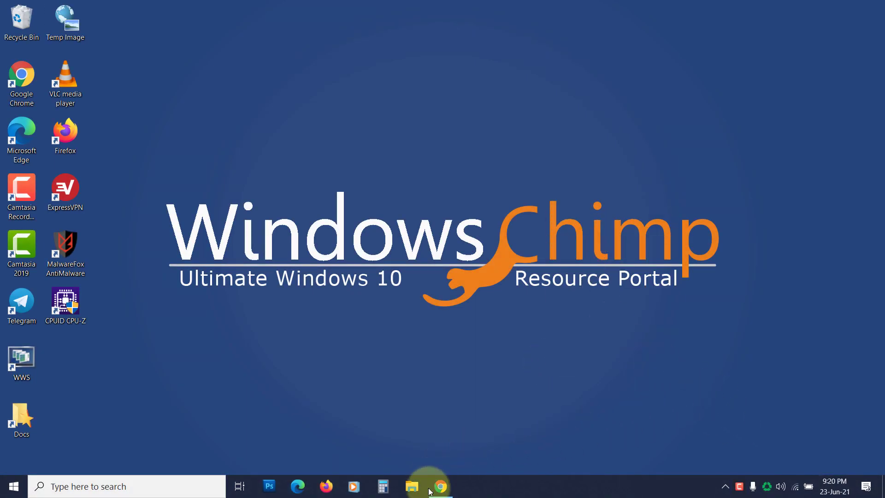
{"action": "left_click", "coordinate": [438, 486]}
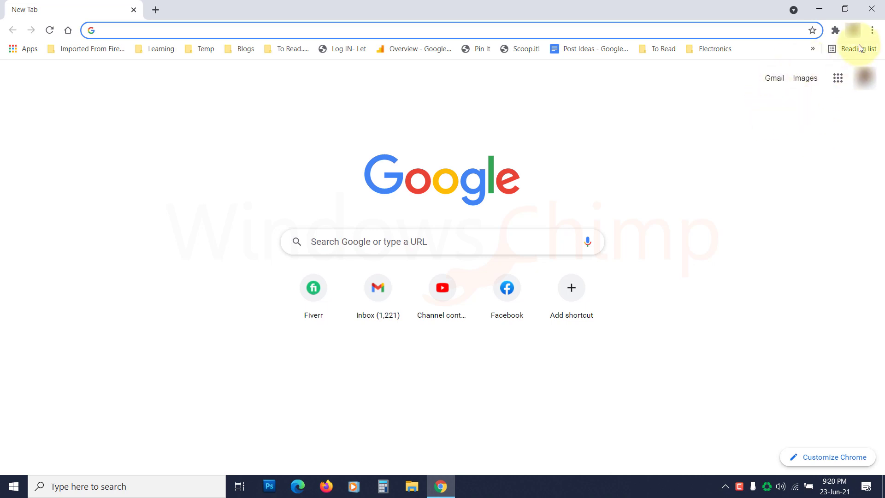
{"action": "left_click", "coordinate": [872, 29]}
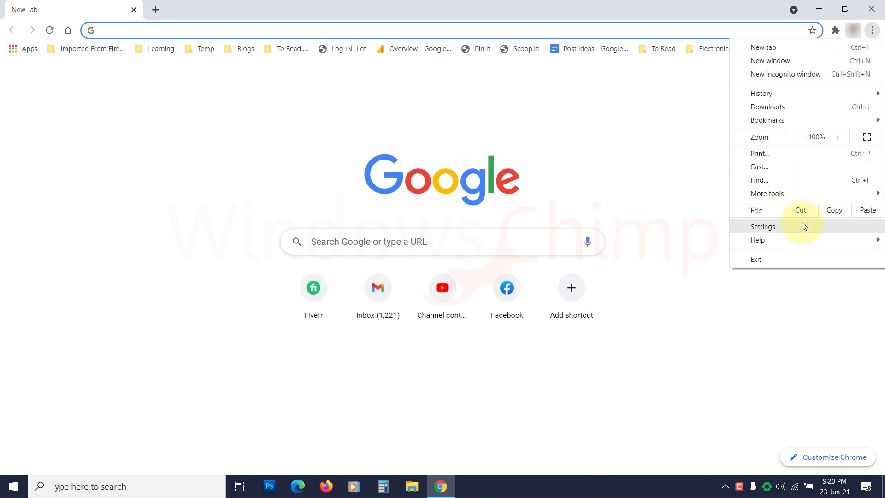
{"action": "left_click", "coordinate": [762, 227]}
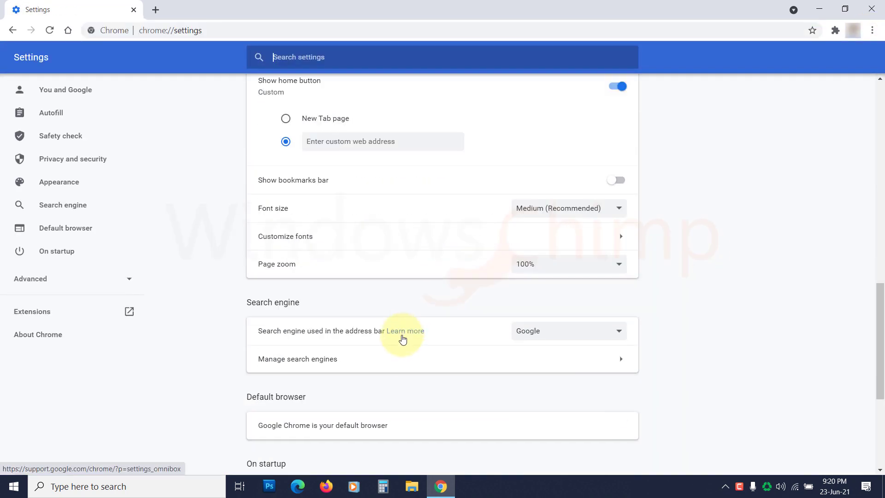
Switch off 'Use hardware acceleration when available' under Chrome's System settings
{"action": "scroll", "scroll_direction": "down", "scroll_amount": 3}
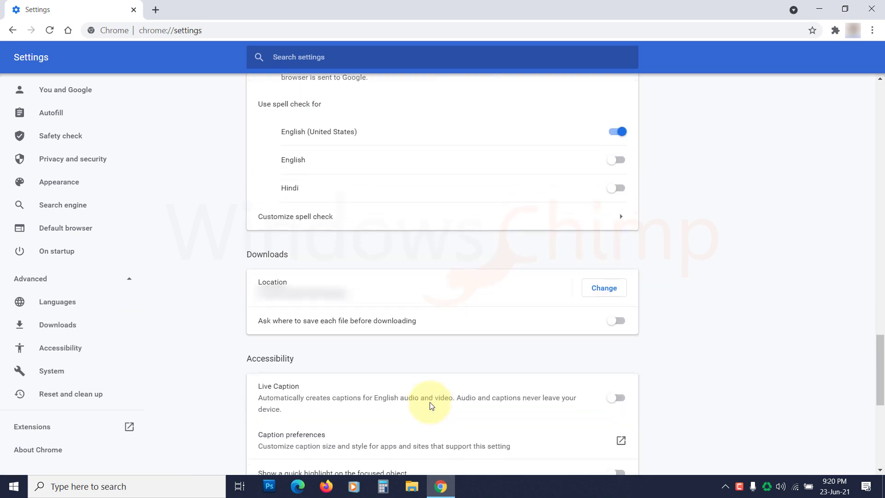
{"action": "scroll", "scroll_direction": "down", "scroll_amount": 3}
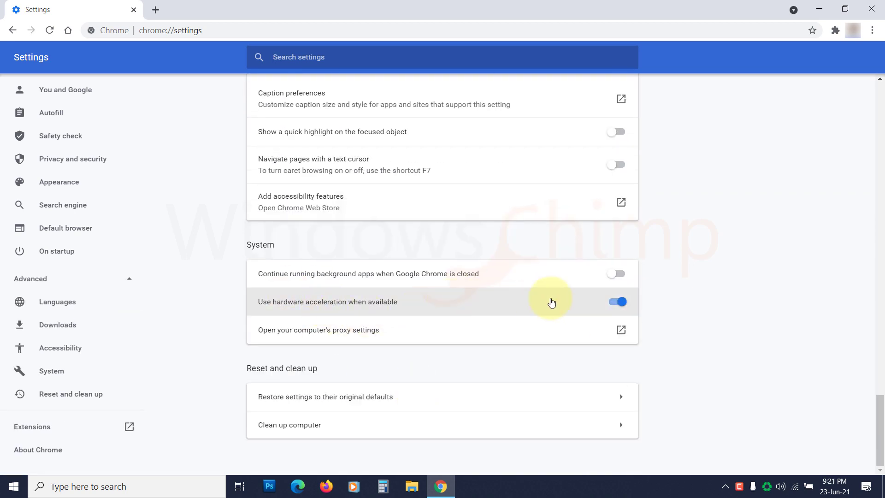
{"action": "left_click", "coordinate": [614, 301]}
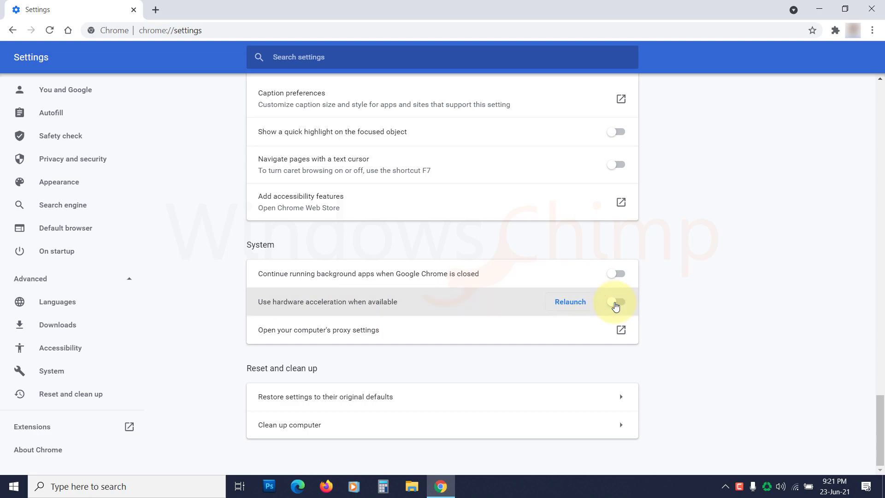
{"action": "left_click", "coordinate": [615, 302]}
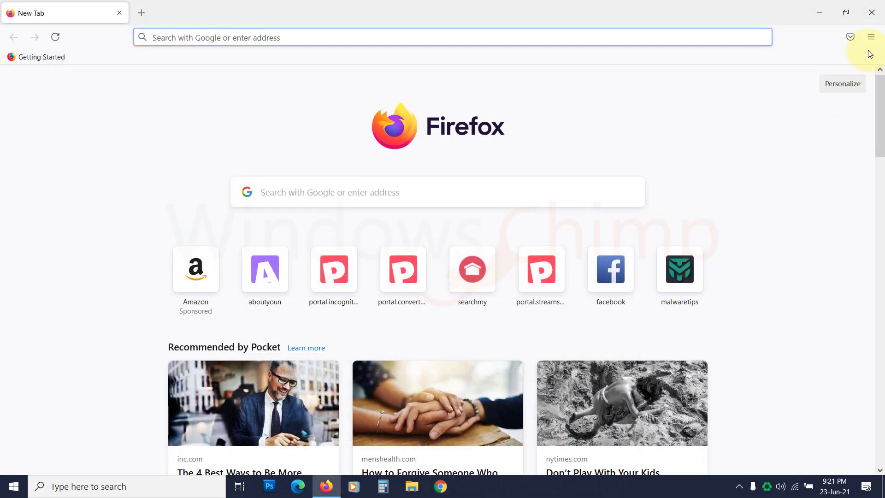
Uncheck Firefox's recommended performance settings and 'Use hardware acceleration when available'
{"action": "left_click", "coordinate": [871, 37]}
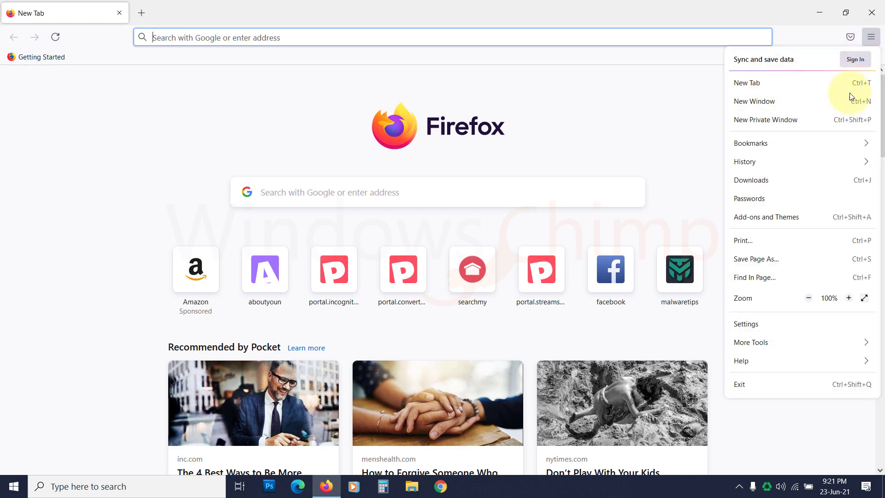
{"action": "mouse_move", "coordinate": [746, 323]}
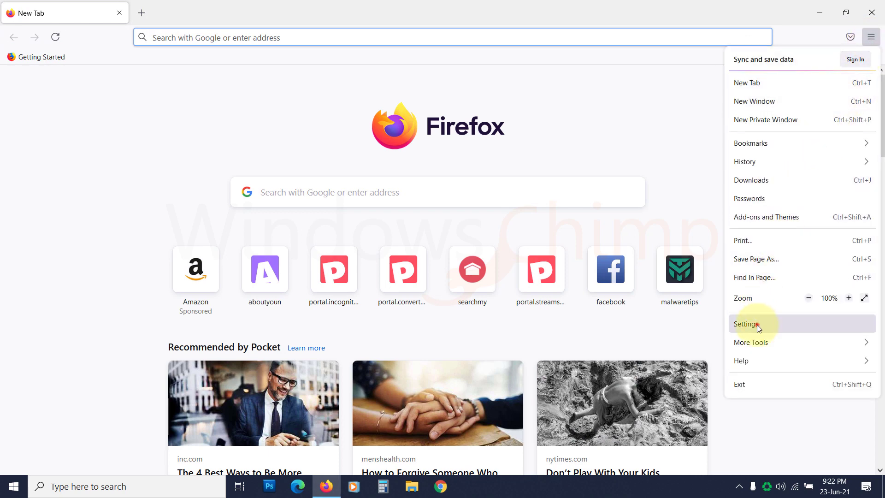
{"action": "left_click", "coordinate": [746, 323]}
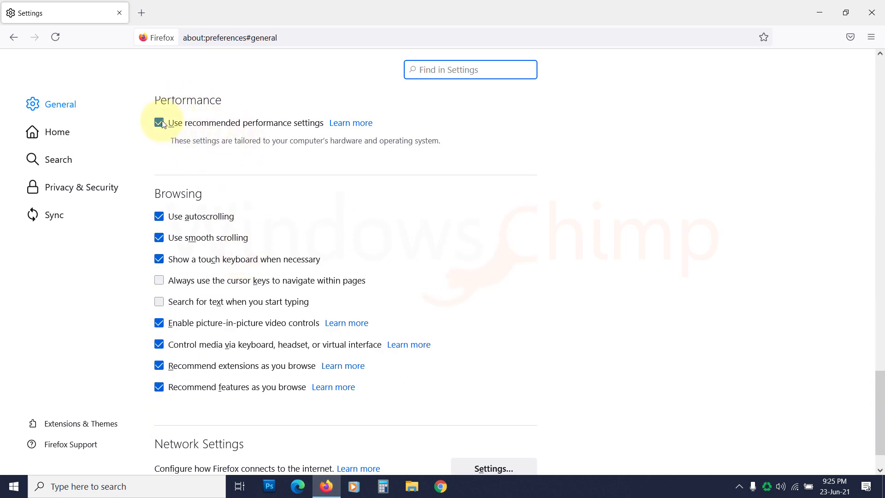
{"action": "left_click", "coordinate": [159, 122]}
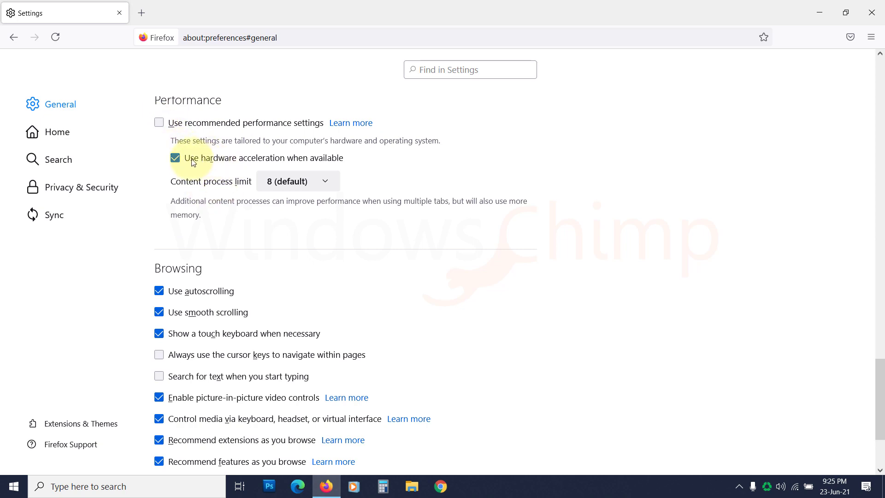
{"action": "left_click", "coordinate": [175, 157]}
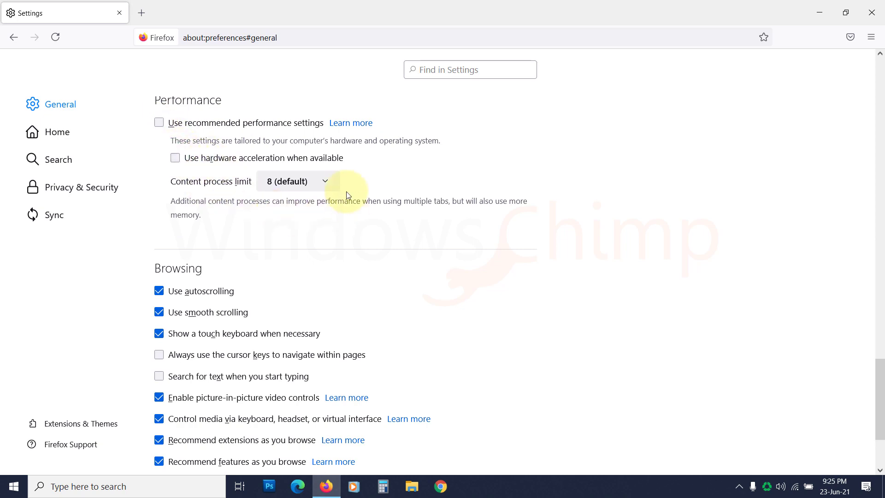
{"action": "left_click", "coordinate": [298, 485]}
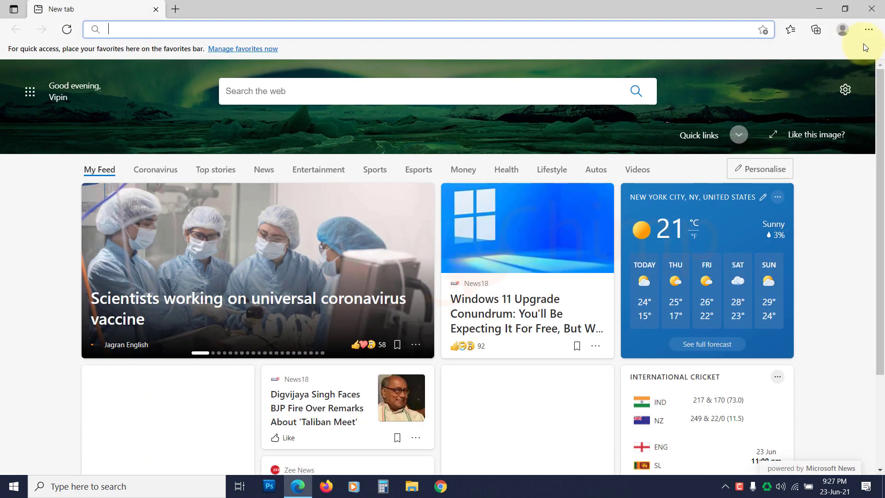
Switch off hardware acceleration in Edge's System settings and restart Edge to apply it
{"action": "left_click", "coordinate": [868, 29]}
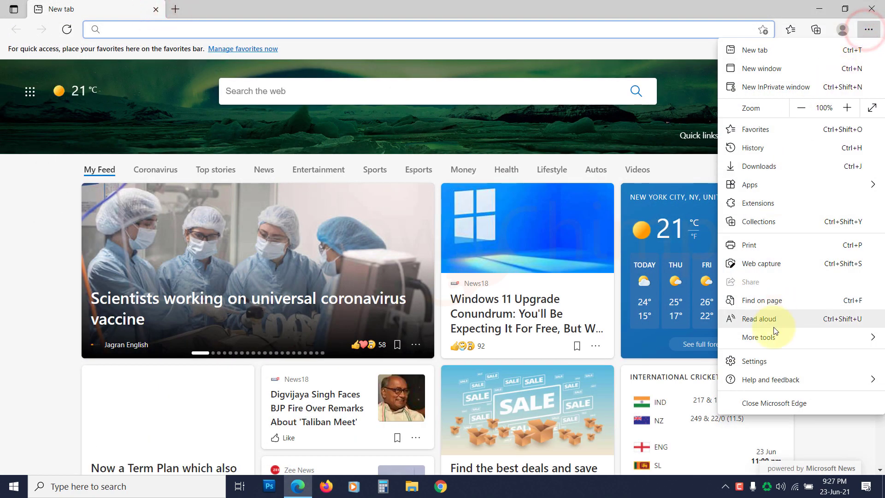
{"action": "left_click", "coordinate": [752, 360]}
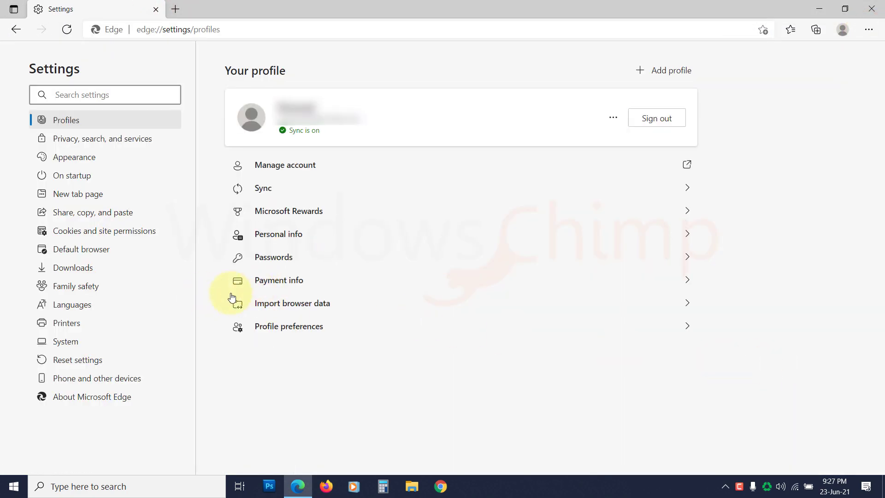
{"action": "left_click", "coordinate": [64, 341]}
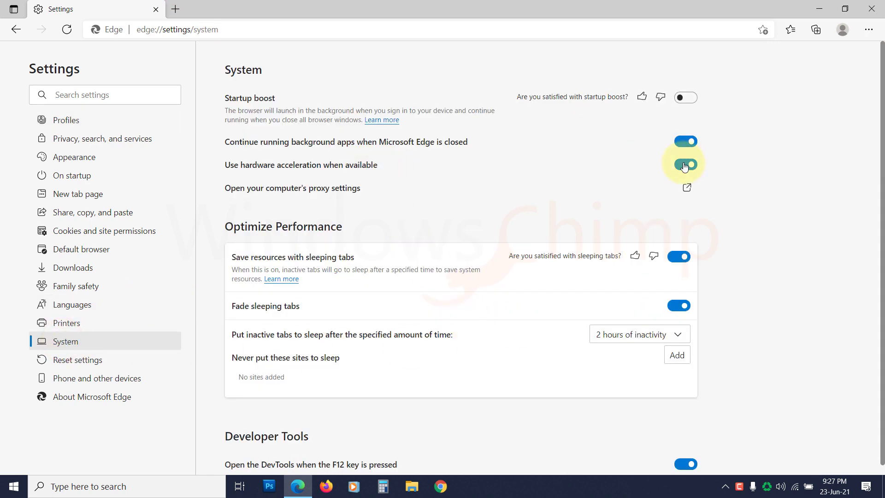
{"action": "left_click", "coordinate": [685, 165]}
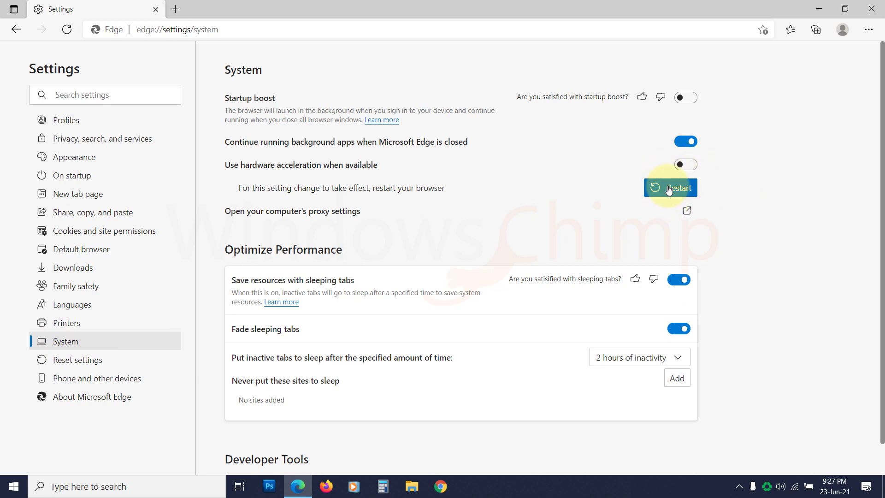
{"action": "left_click", "coordinate": [670, 187]}
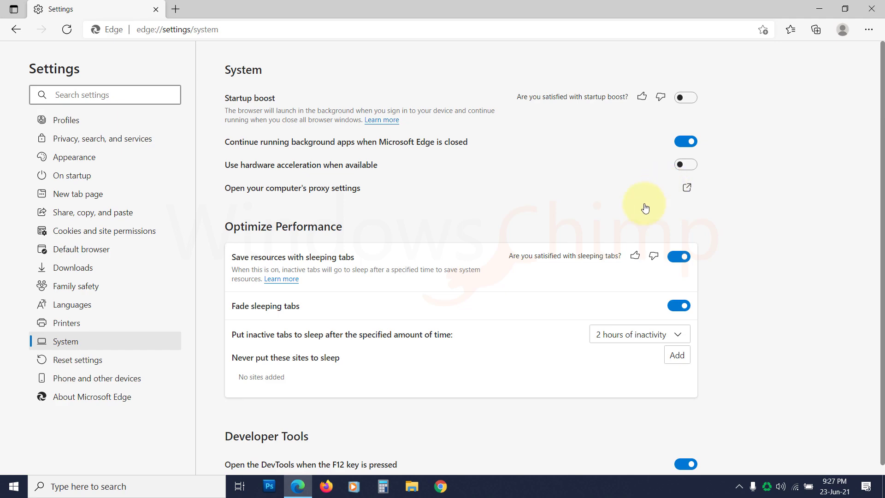
{"action": "mouse_move", "coordinate": [721, 211]}
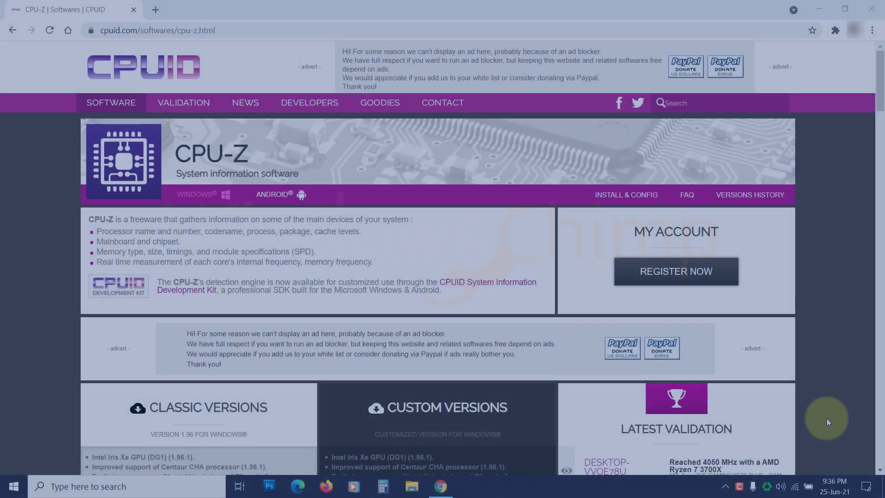
Download cpu-z_1.96-en.exe from cpuid.com and run it, allowing changes in User Account Control
{"action": "scroll", "scroll_direction": "down", "scroll_amount": 3}
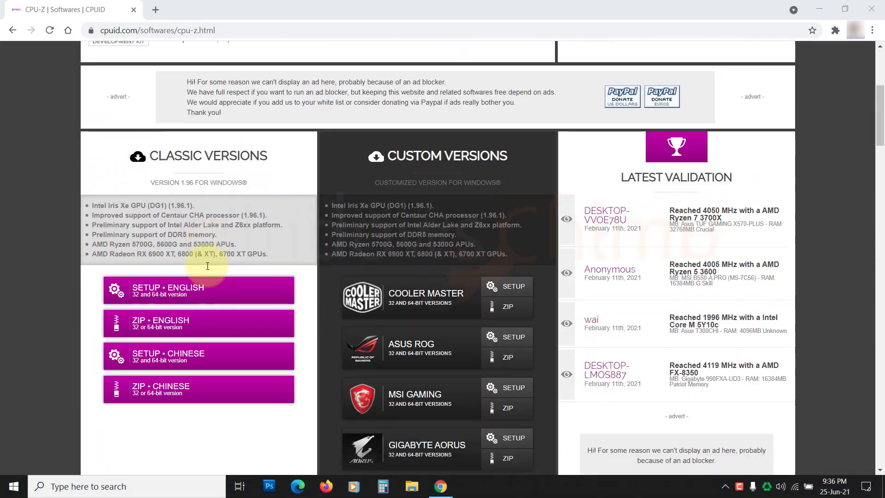
{"action": "left_click", "coordinate": [198, 290]}
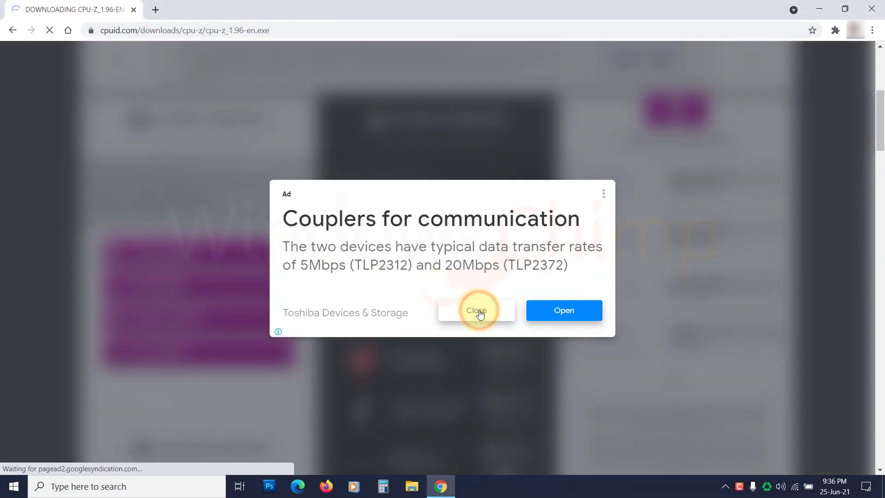
{"action": "left_click", "coordinate": [475, 311]}
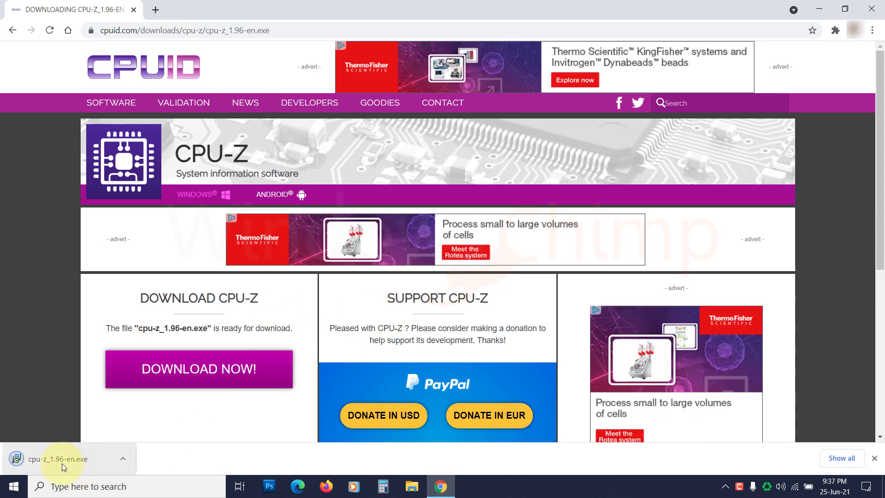
{"action": "left_click", "coordinate": [56, 459]}
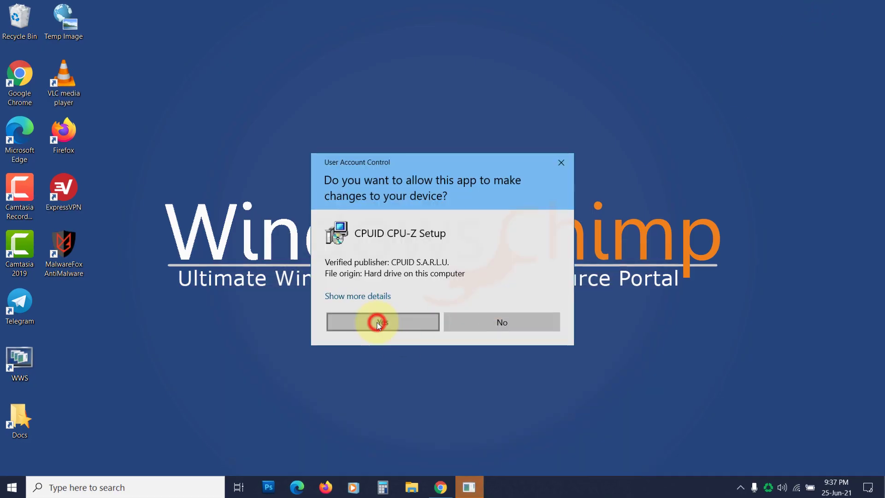
{"action": "left_click", "coordinate": [382, 321]}
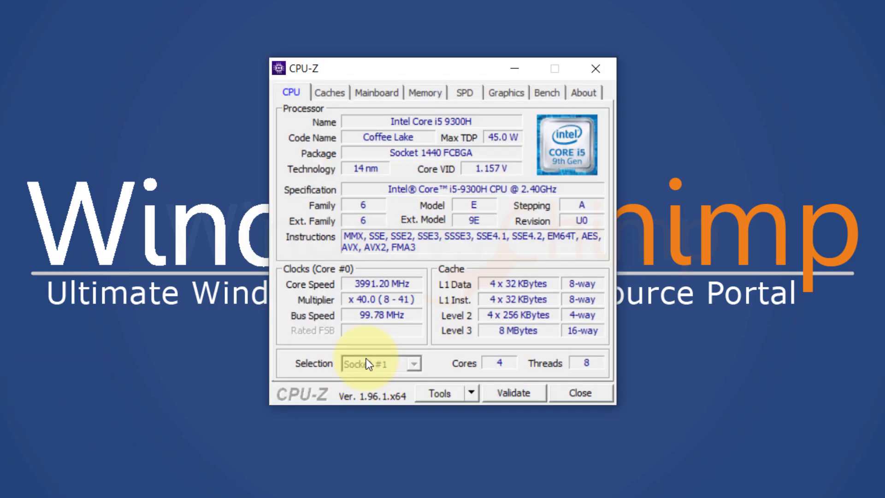
Show the Mainboard details reading BIOS version G531GD.308 dated 04/28/2020
{"action": "left_click", "coordinate": [376, 92]}
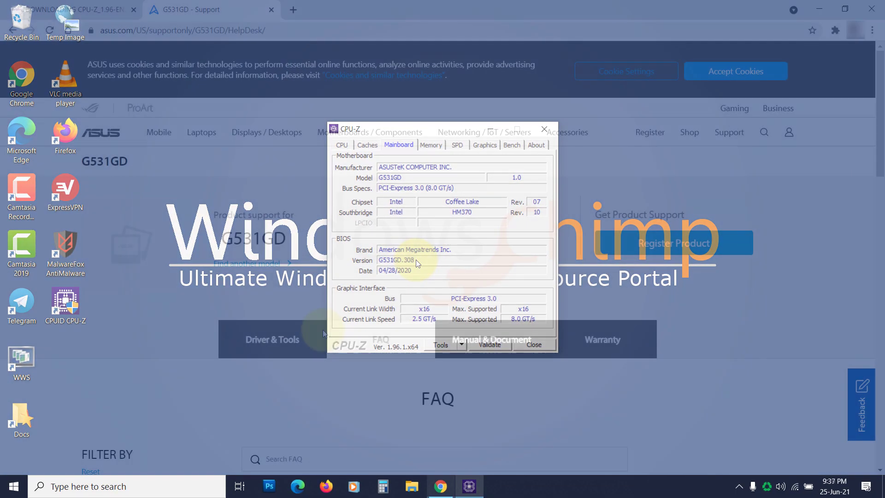
Start downloading BIOS Update (Windows) version 308 from the ASUS G531GD BIOS & Firmware page
{"action": "left_click", "coordinate": [532, 343]}
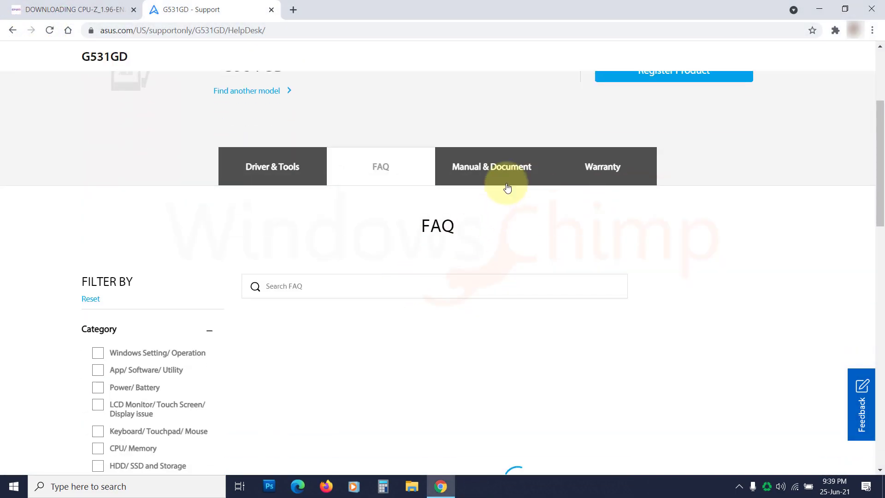
{"action": "left_click", "coordinate": [271, 167]}
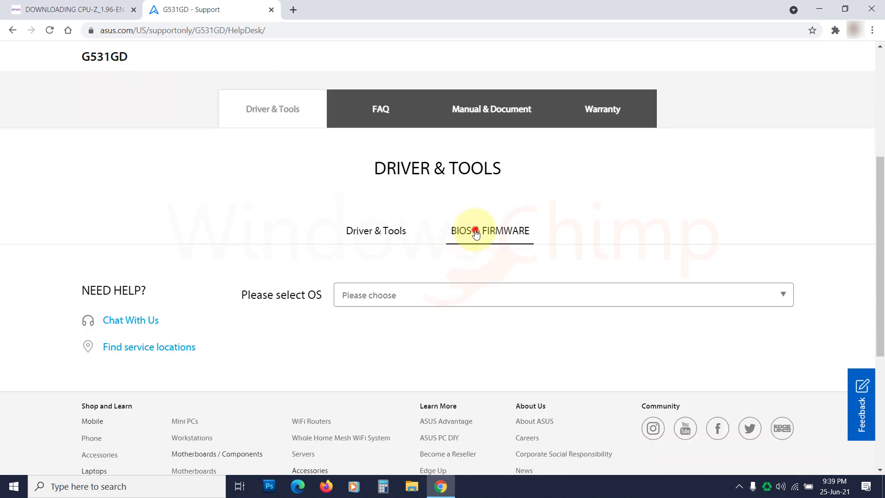
{"action": "left_click", "coordinate": [489, 230]}
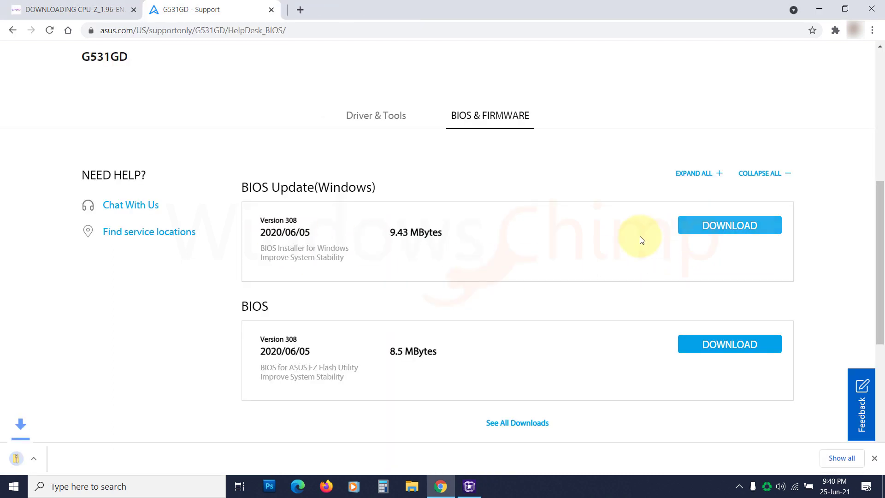
{"action": "left_click", "coordinate": [728, 225]}
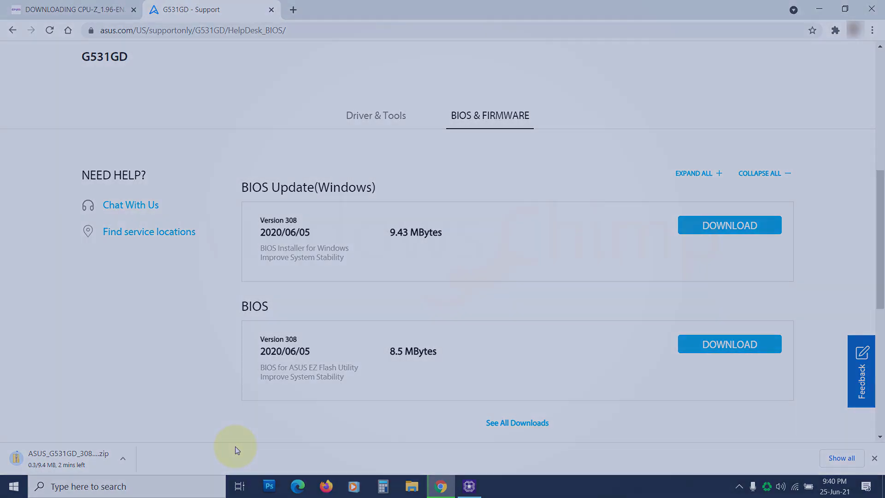